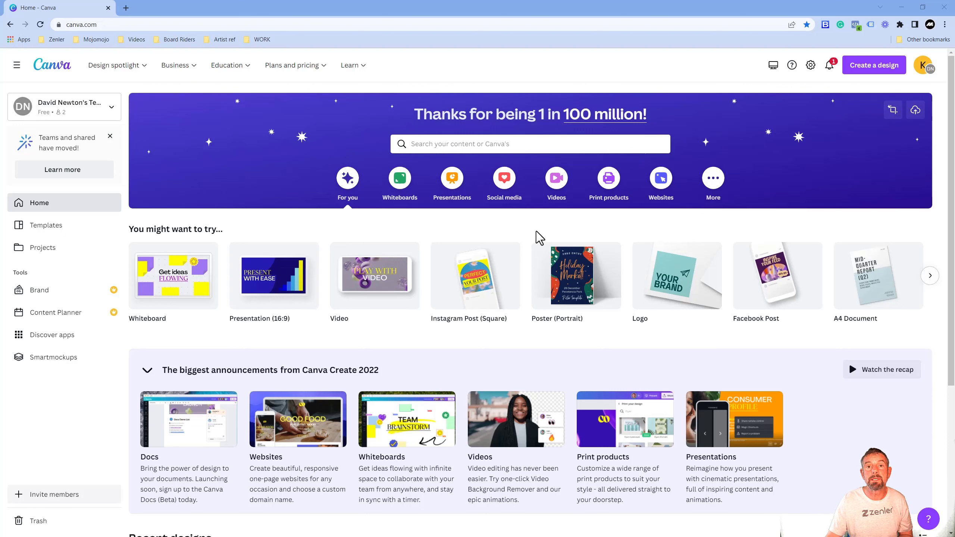
{"action": "mouse_move", "coordinate": [863, 73]}
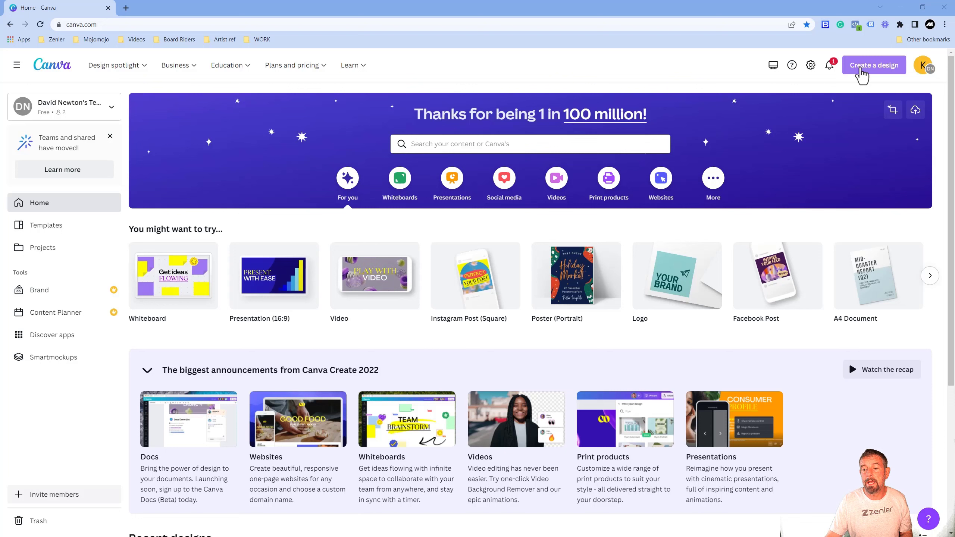
Step: Enter a custom design size of 1920 px width by 1080 px height
{"action": "left_click", "coordinate": [875, 65]}
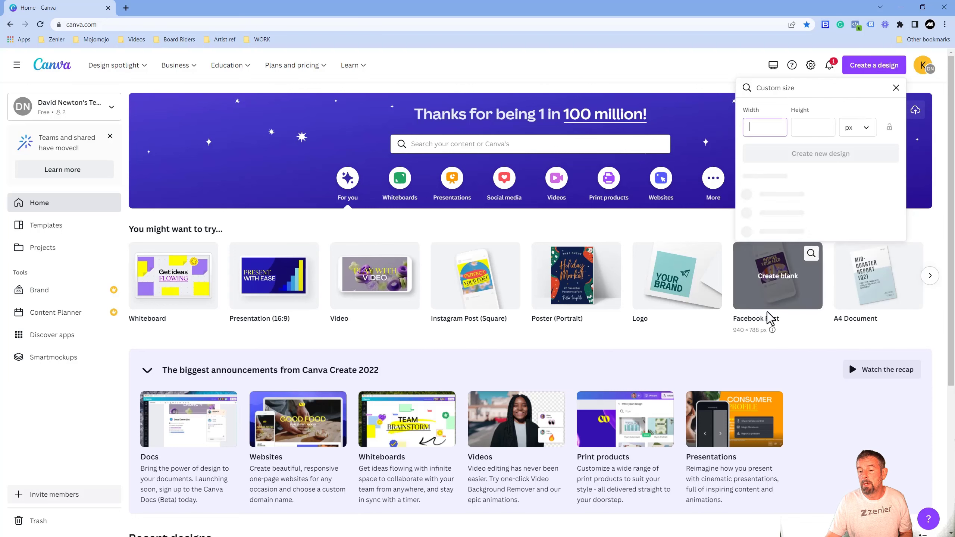
{"action": "type", "text": "19"}
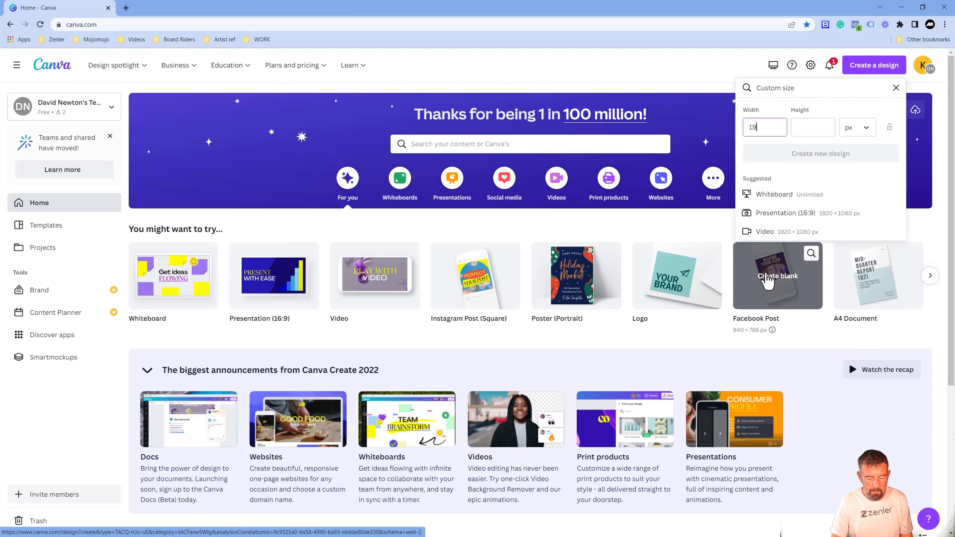
{"action": "left_click", "coordinate": [814, 127]}
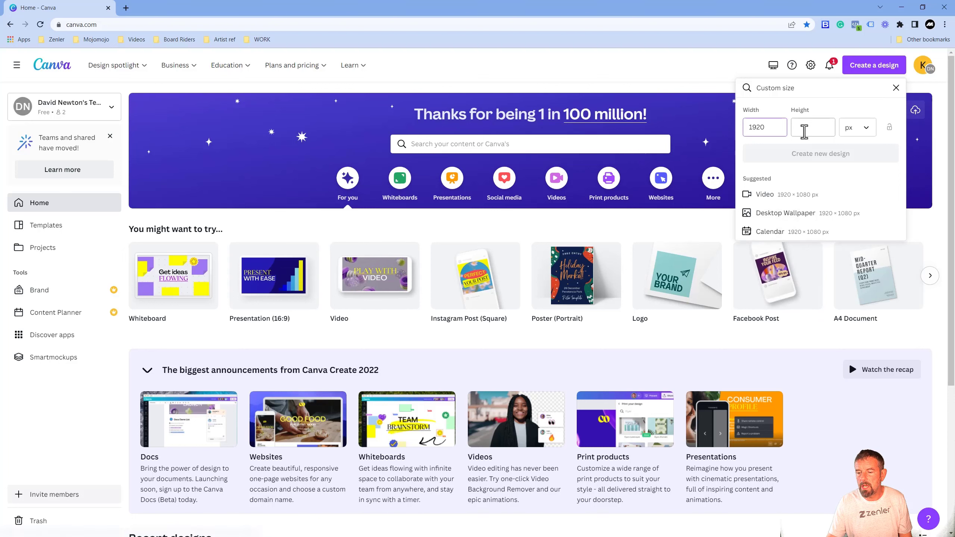
{"action": "type", "text": "1080"}
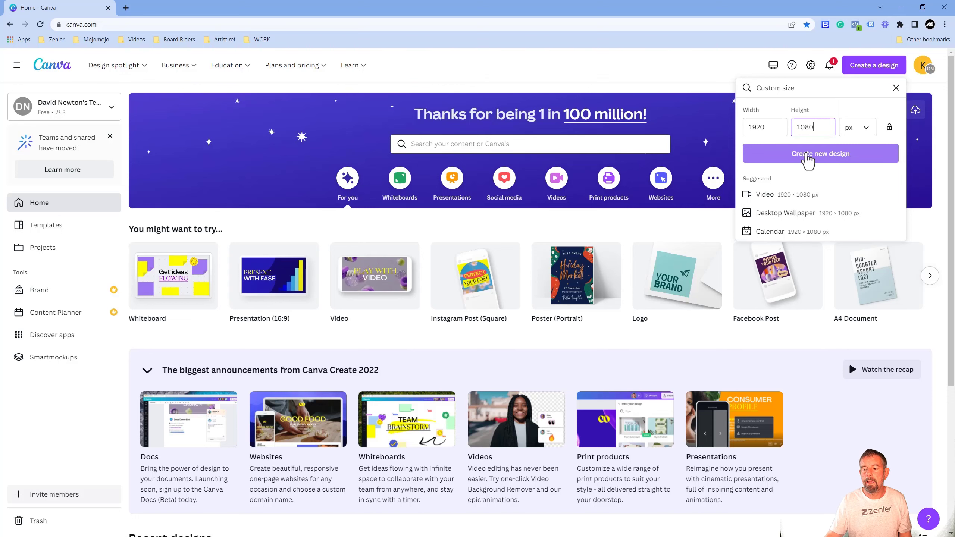
Step: Create the blank 1920×1080 px design and open it in the editor
{"action": "left_click", "coordinate": [821, 154]}
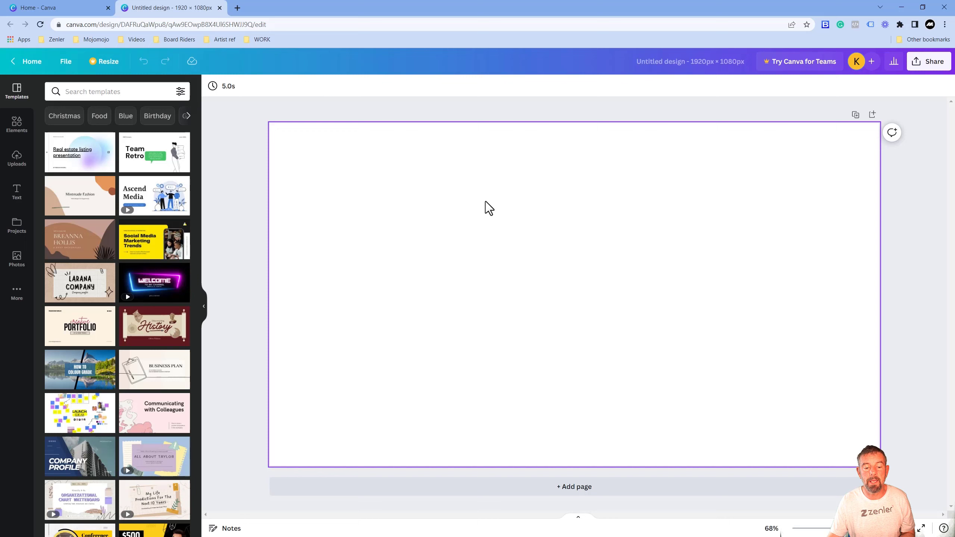
{"action": "mouse_move", "coordinate": [371, 201]}
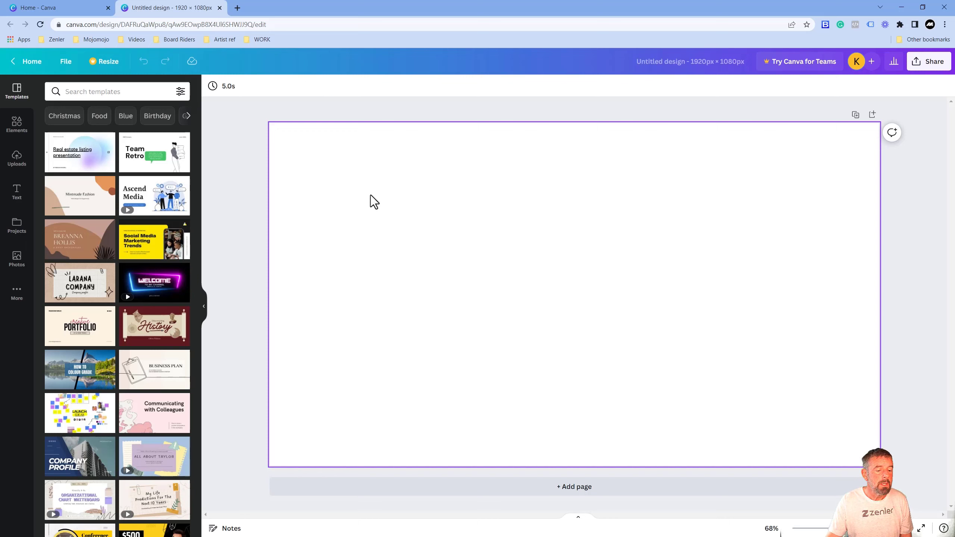
{"action": "mouse_move", "coordinate": [251, 193]}
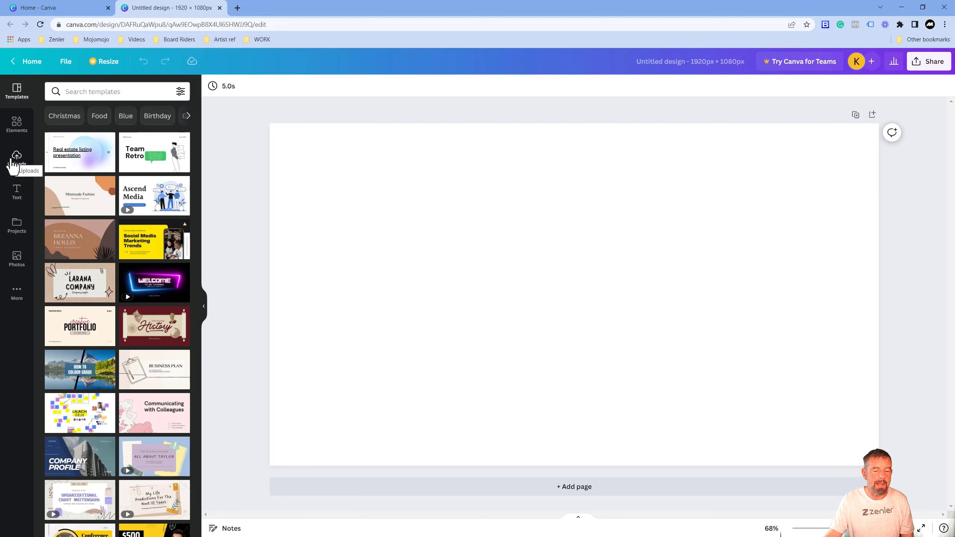
{"action": "mouse_move", "coordinate": [258, 238]}
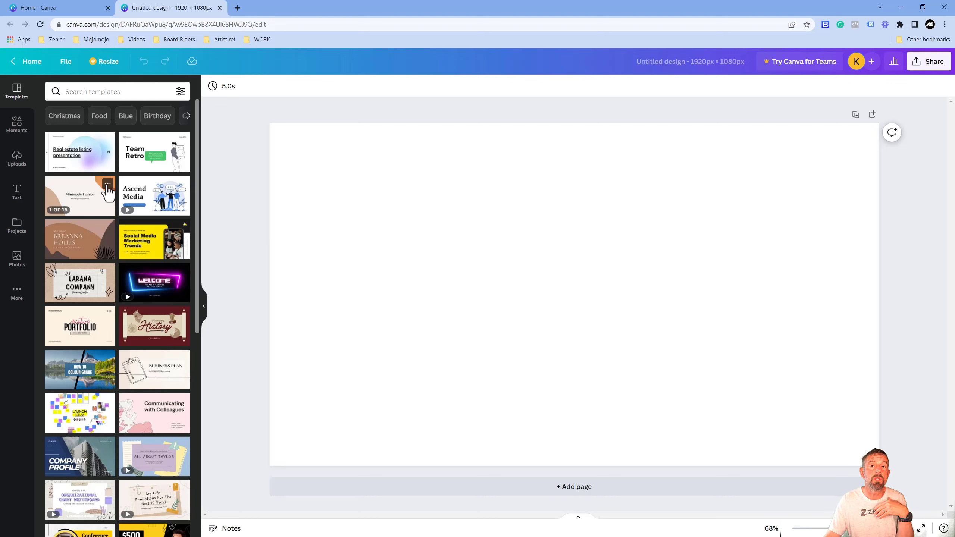
{"action": "mouse_move", "coordinate": [185, 318]}
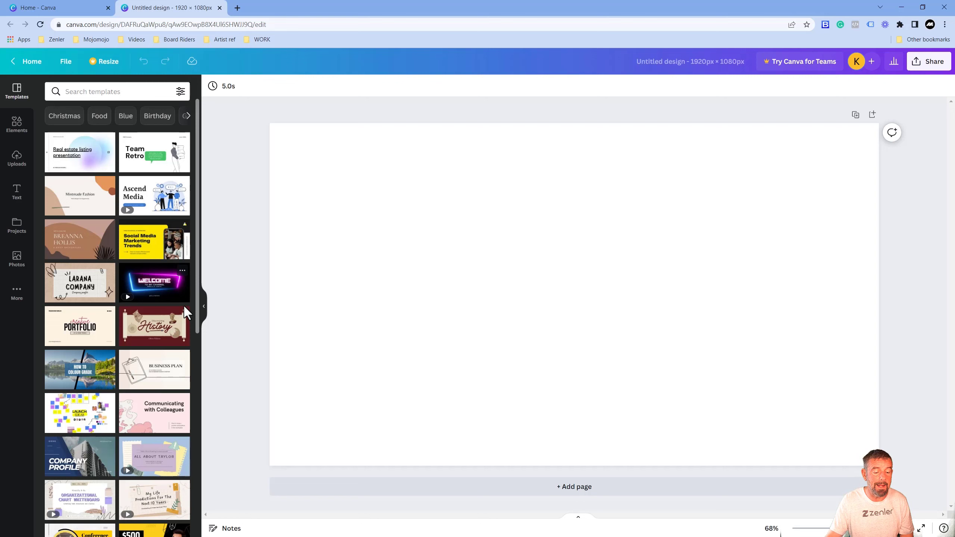
{"action": "mouse_move", "coordinate": [143, 287]}
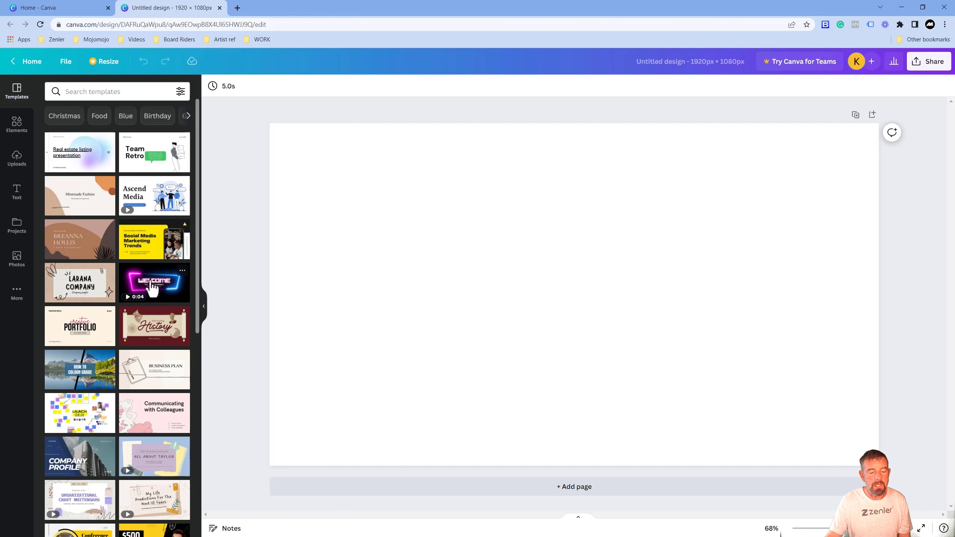
Step: Apply the neon WELCOME TO MY CHANNEL video template and start editing its handle text
{"action": "left_click", "coordinate": [154, 282]}
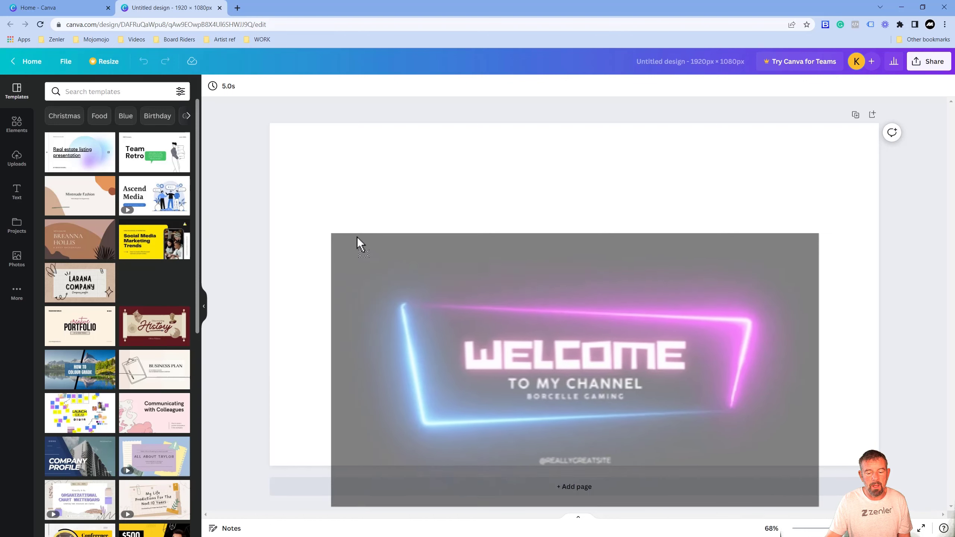
{"action": "left_click", "coordinate": [572, 362]}
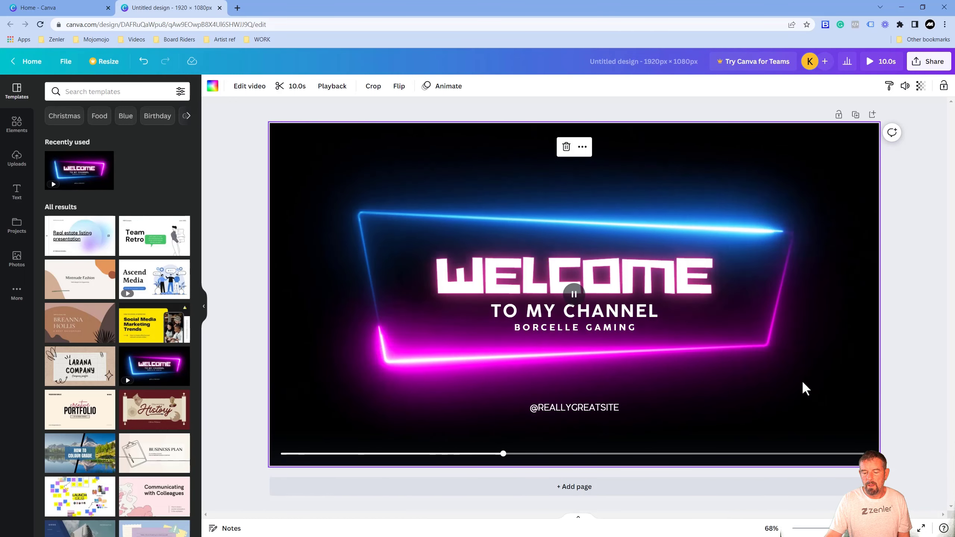
{"action": "left_click", "coordinate": [574, 408]}
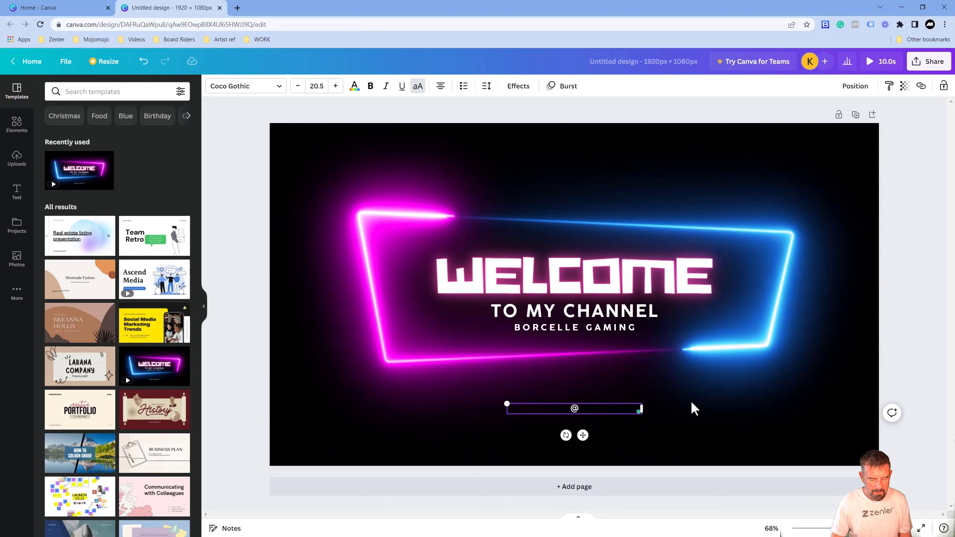
{"action": "type", "text": "YOUTUBE"}
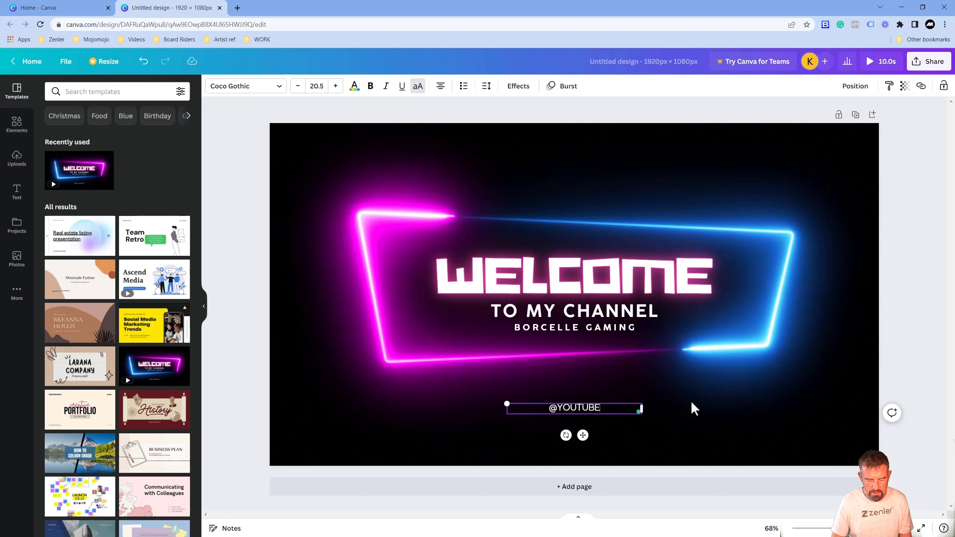
{"action": "type", "text": ".COM/"}
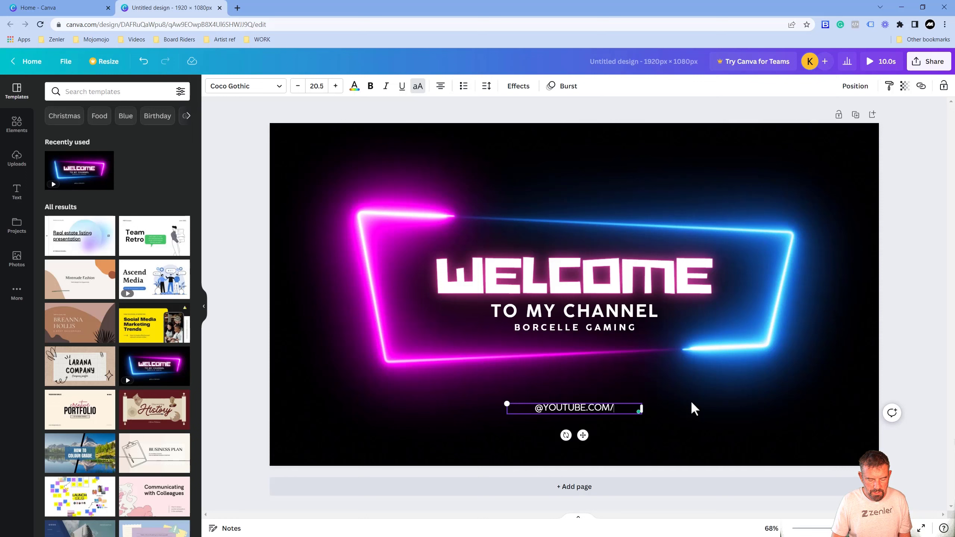
{"action": "type", "text": "@"}
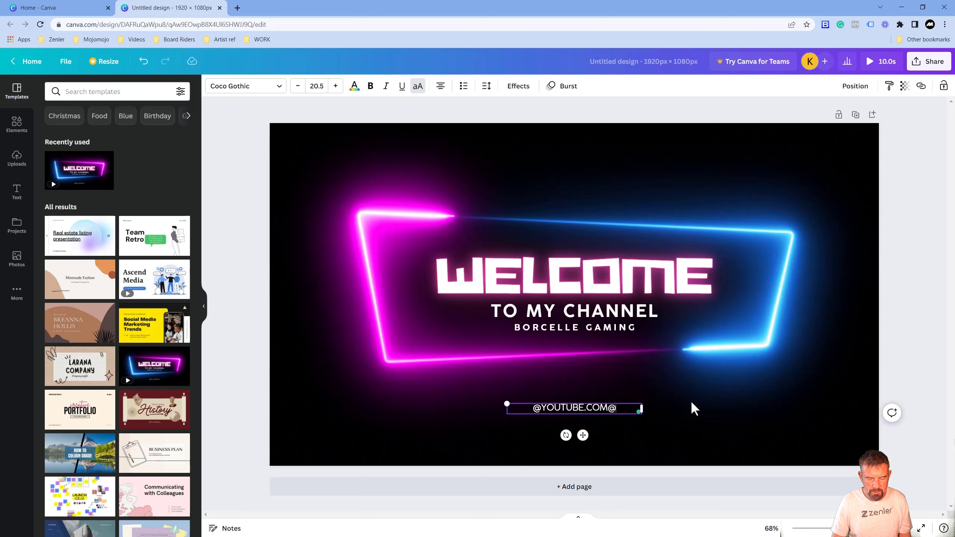
{"action": "type", "text": "ZENLER"}
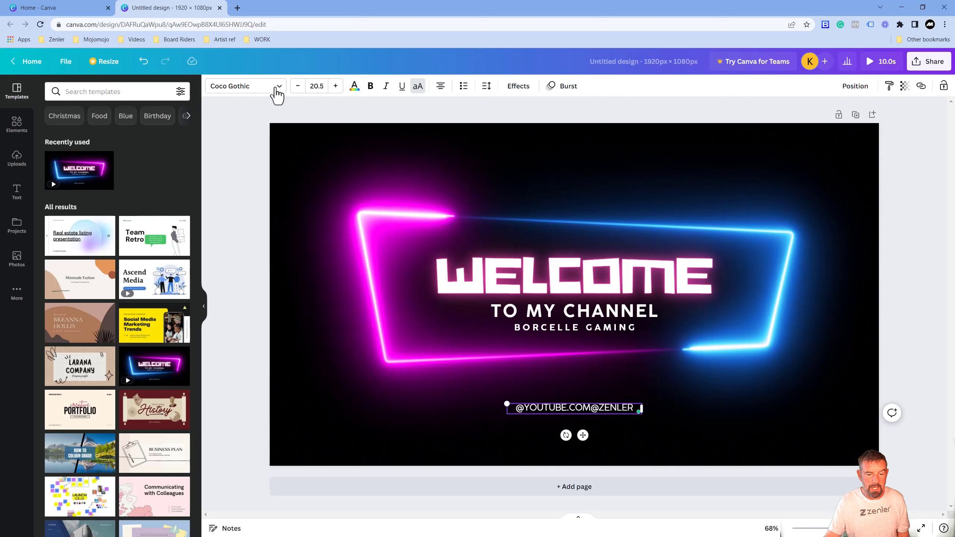
{"action": "left_click", "coordinate": [245, 86]}
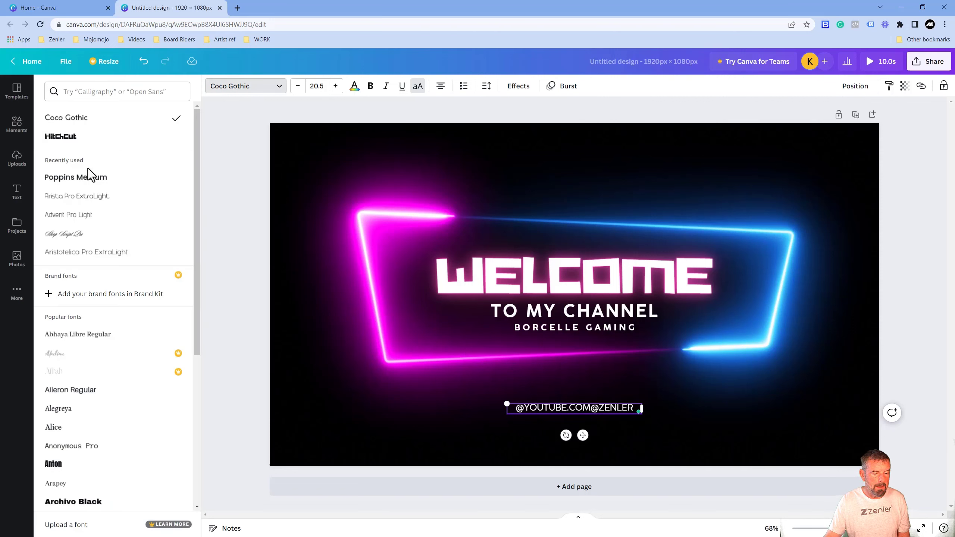
{"action": "left_click", "coordinate": [75, 178]}
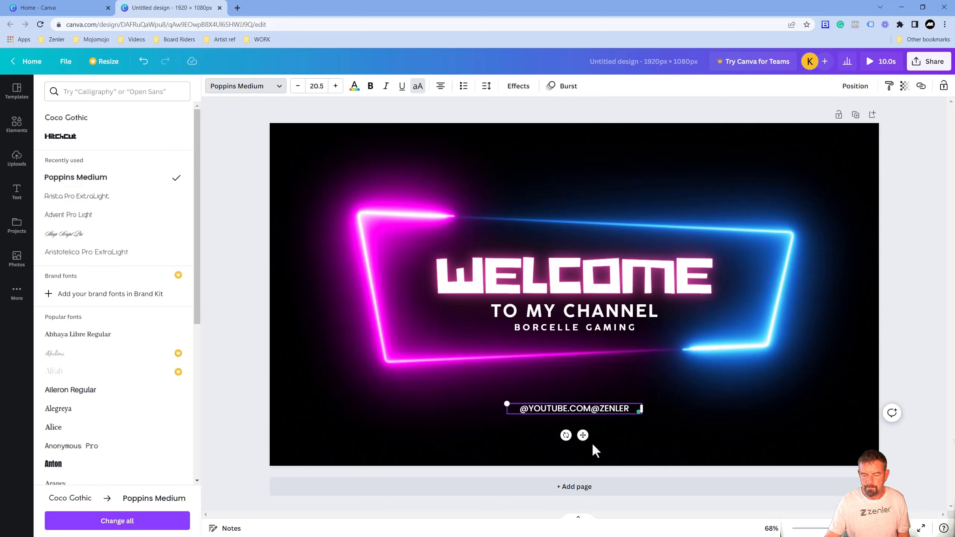
{"action": "left_click", "coordinate": [574, 327]}
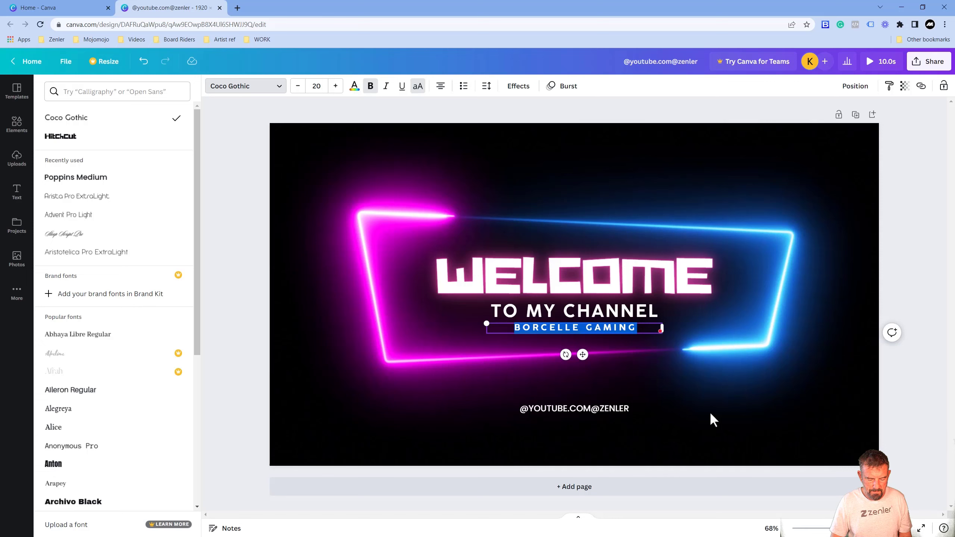
Step: Replace the subtitle with GET TRAINED! and select the WELCOME heading
{"action": "type", "text": "GET T"}
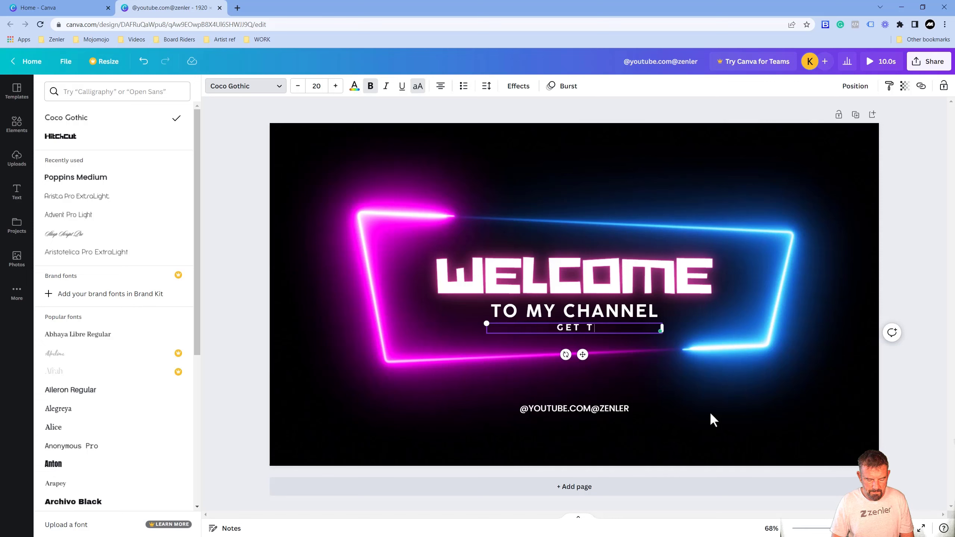
{"action": "type", "text": "RAINED"}
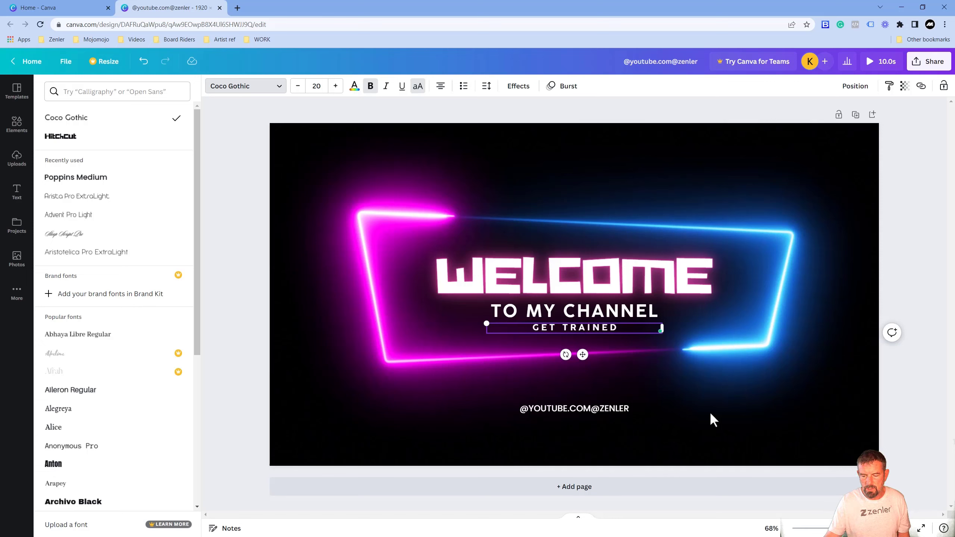
{"action": "type", "text": "!"}
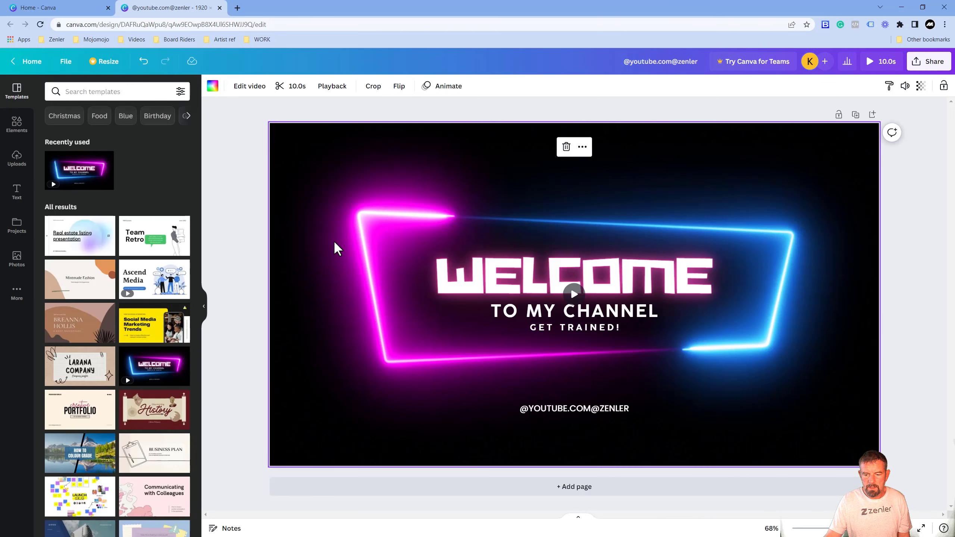
{"action": "mouse_move", "coordinate": [370, 232]}
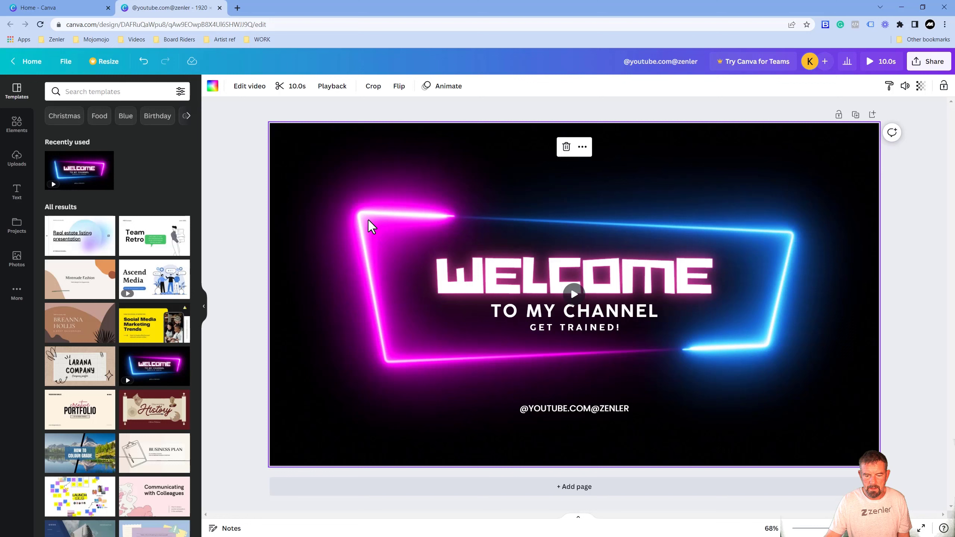
{"action": "mouse_move", "coordinate": [480, 218]}
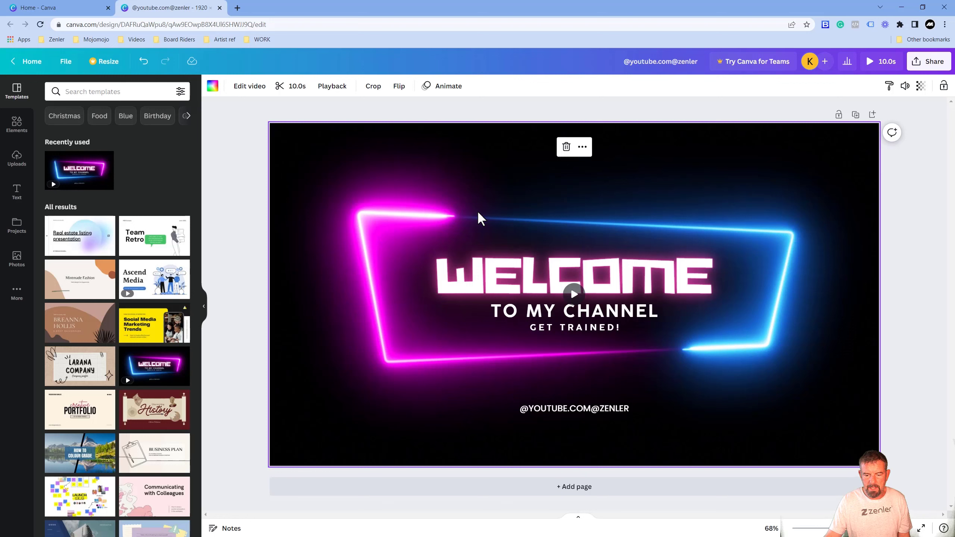
{"action": "left_click", "coordinate": [575, 278]}
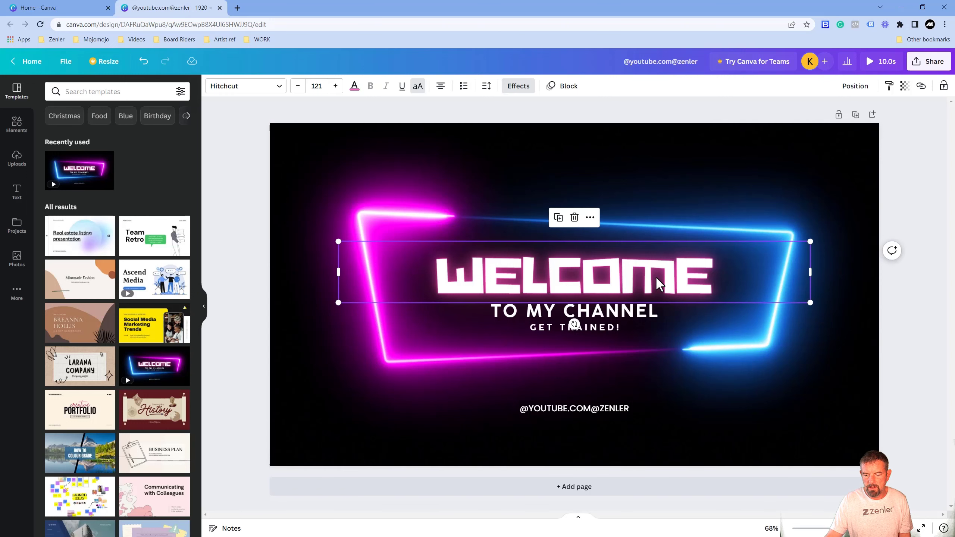
{"action": "mouse_move", "coordinate": [649, 279]}
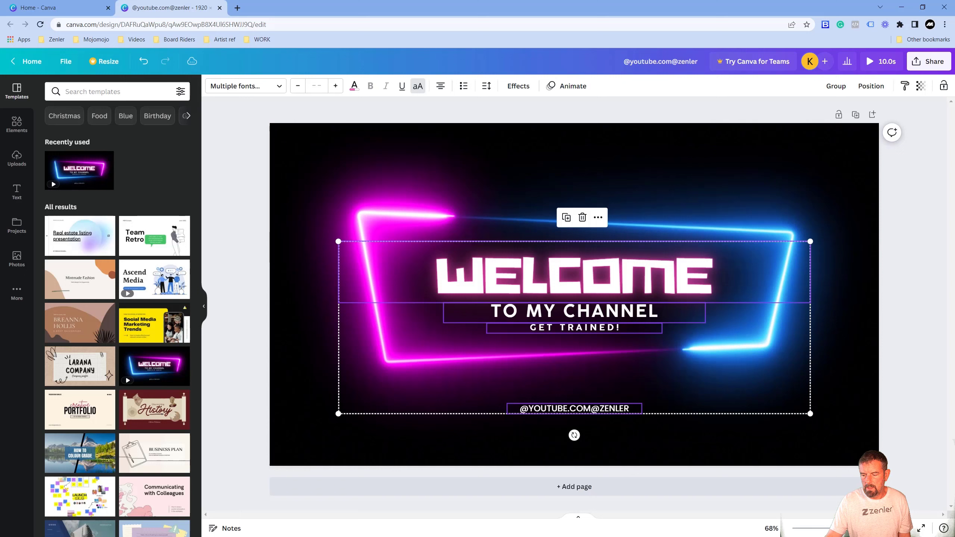
{"action": "mouse_move", "coordinate": [811, 414]}
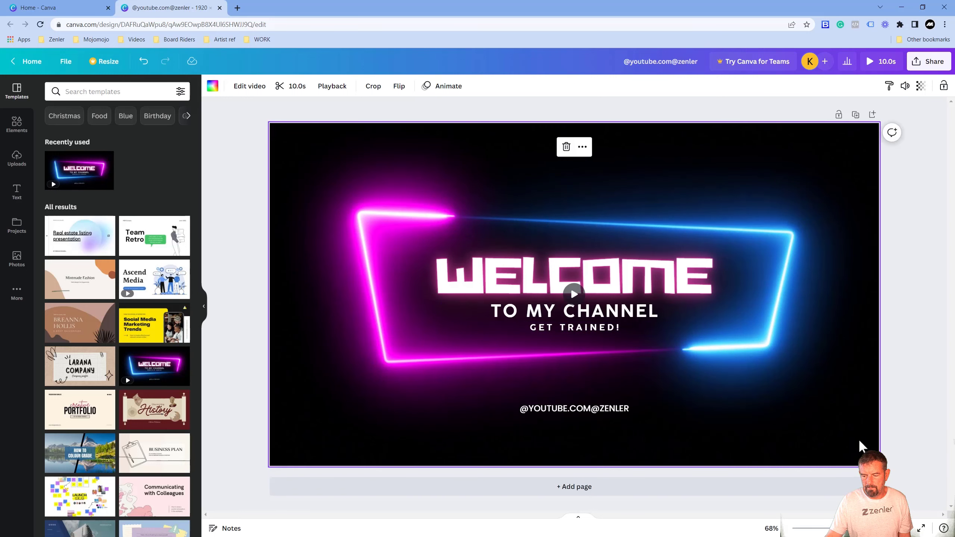
Step: Detach the neon video from the background and shrink it into the top-left corner
{"action": "right_click", "coordinate": [854, 446]}
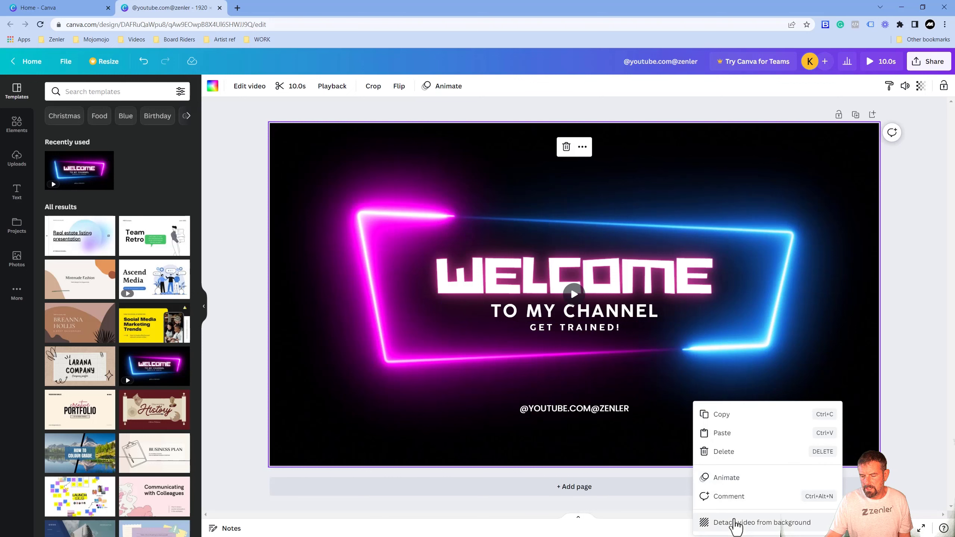
{"action": "left_click", "coordinate": [757, 523]}
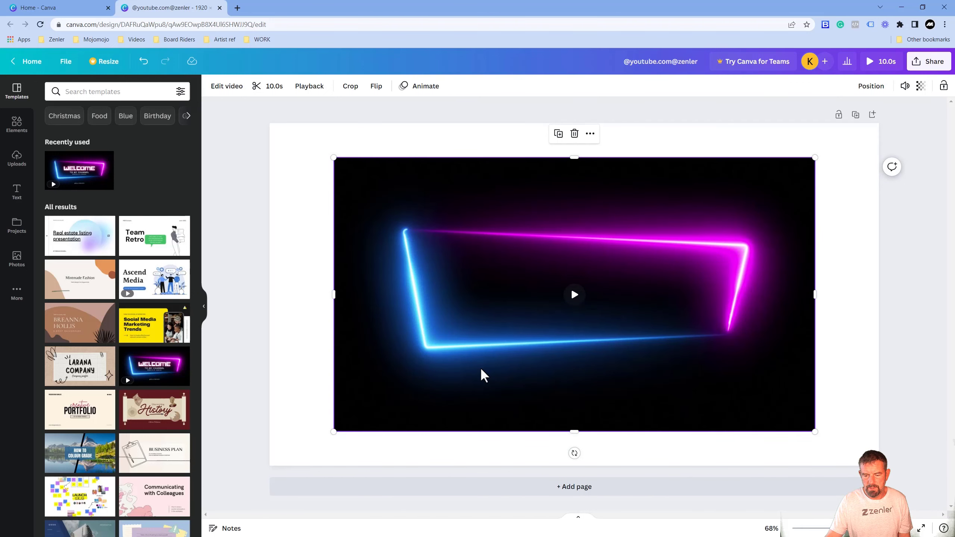
{"action": "right_click", "coordinate": [484, 377]}
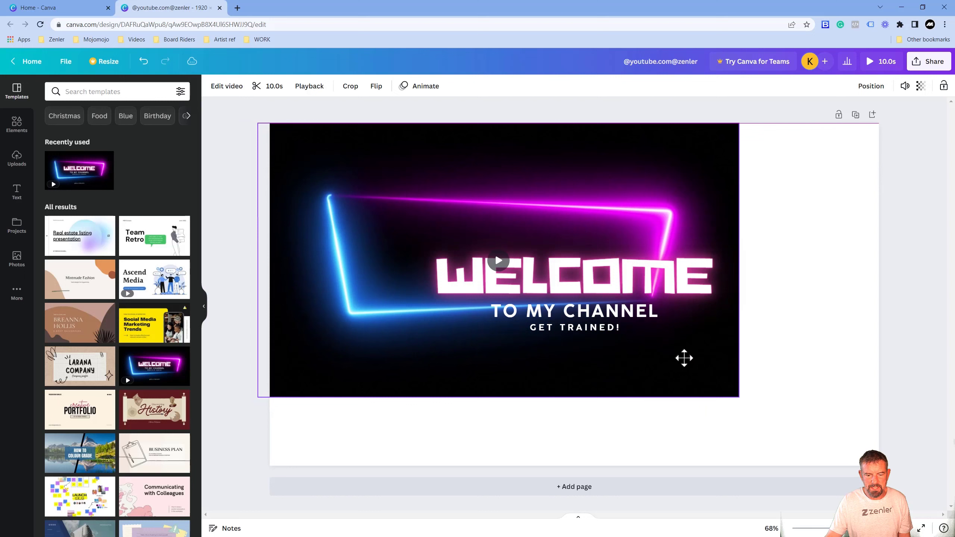
{"action": "left_click_drag", "start_coordinate": [738, 396], "coordinate": [667, 356]}
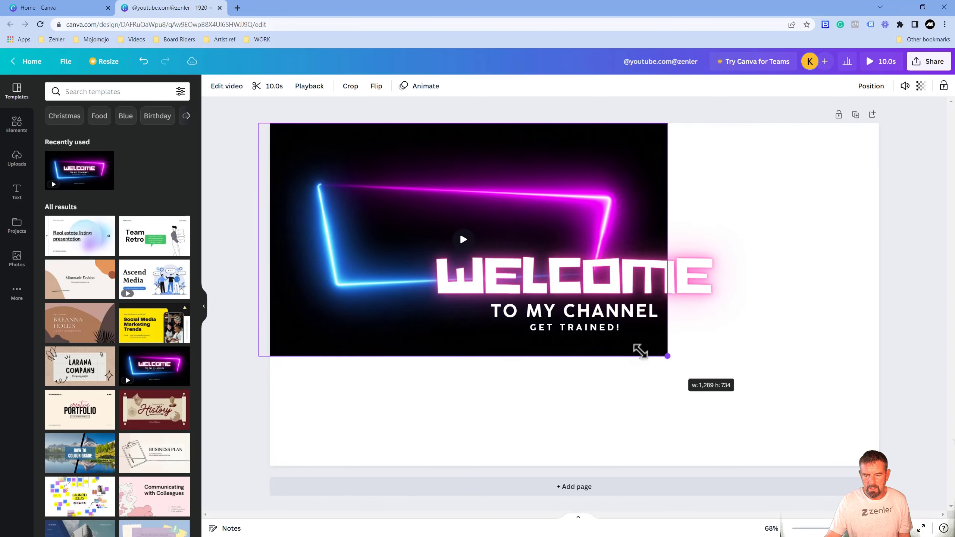
{"action": "left_click", "coordinate": [561, 282]}
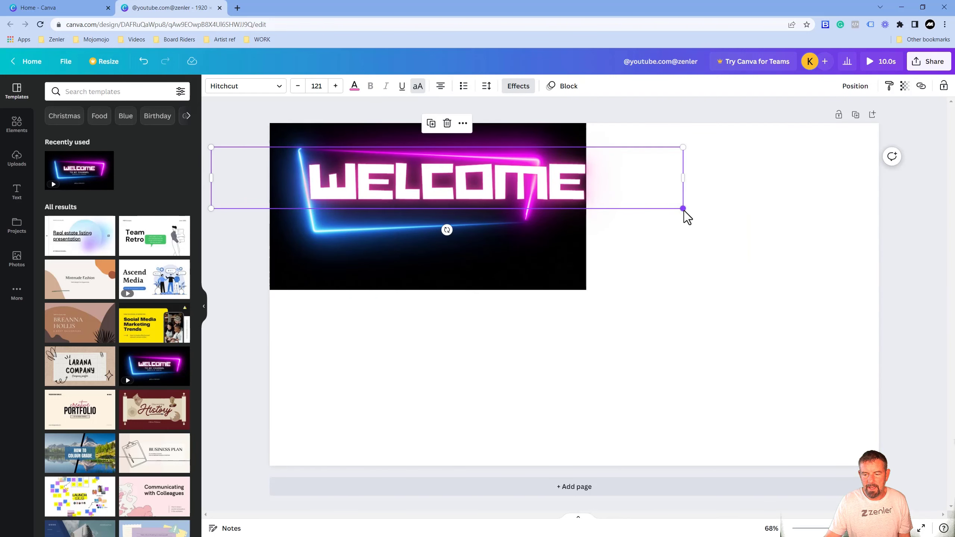
Step: Fit WELCOME, TO MY CHANNEL and GET TRAINED! inside the small neon frame, handle text at bottom-left
{"action": "left_click_drag", "start_coordinate": [682, 208], "coordinate": [500, 185]}
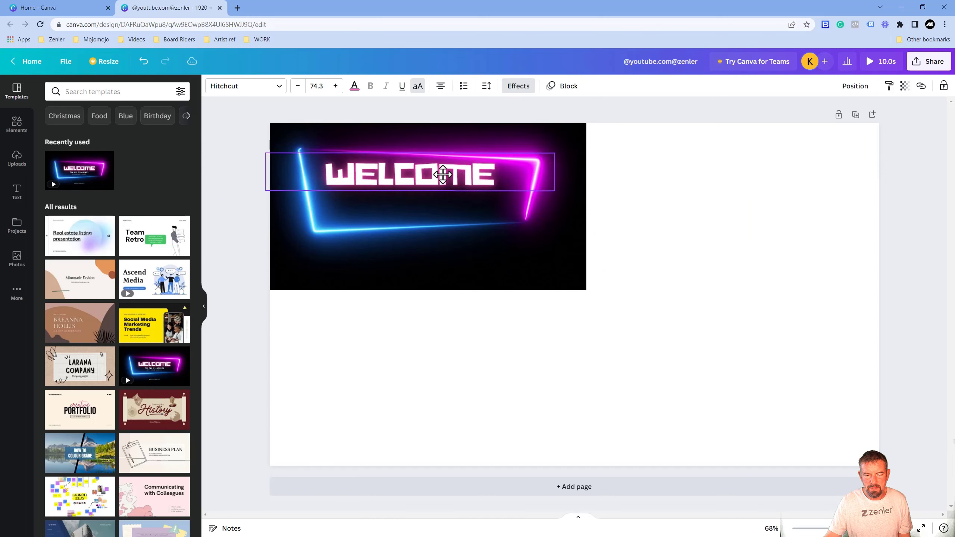
{"action": "left_click", "coordinate": [442, 176]}
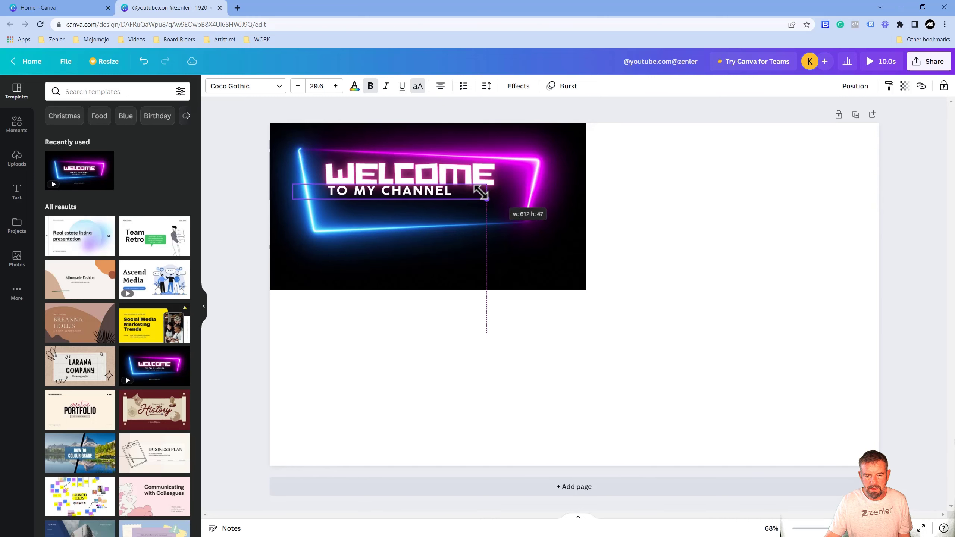
{"action": "left_click_drag", "start_coordinate": [481, 192], "coordinate": [445, 195]}
{"action": "type", "text": "GET TRAINED!"}
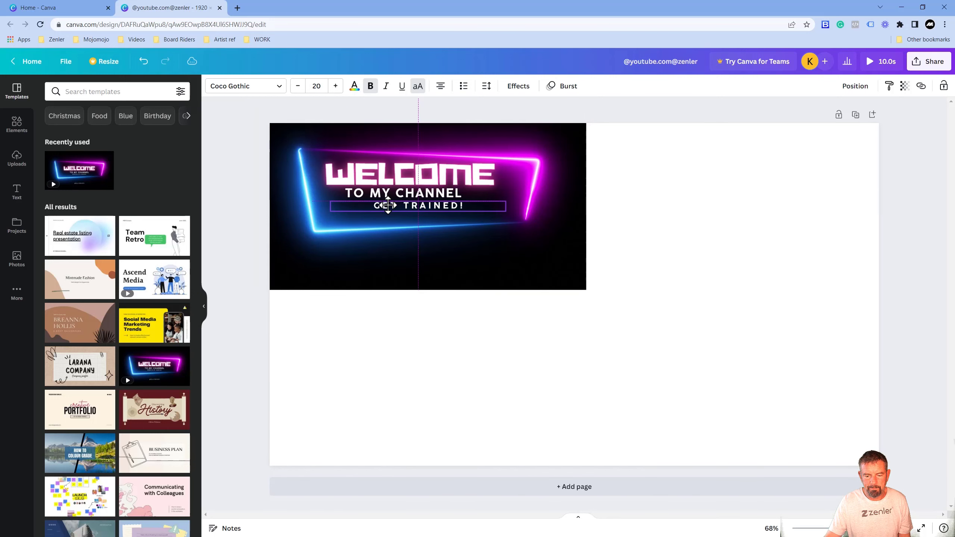
{"action": "left_click", "coordinate": [411, 206]}
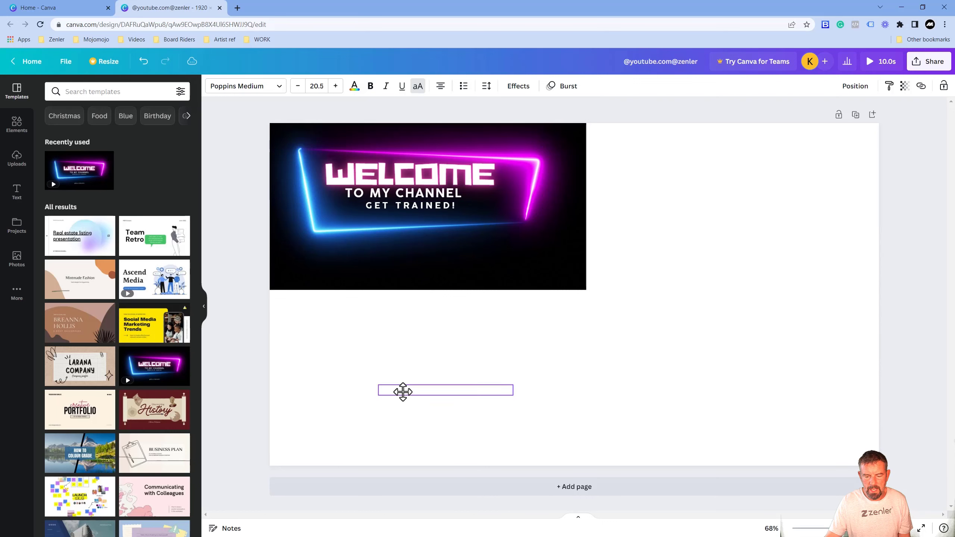
{"action": "left_click_drag", "start_coordinate": [445, 391], "coordinate": [359, 441]}
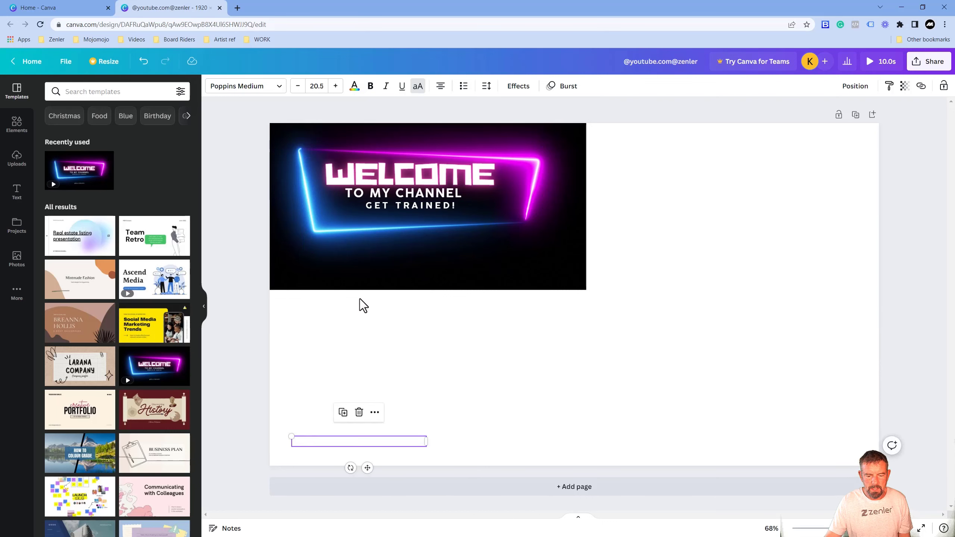
{"action": "left_click", "coordinate": [419, 196]}
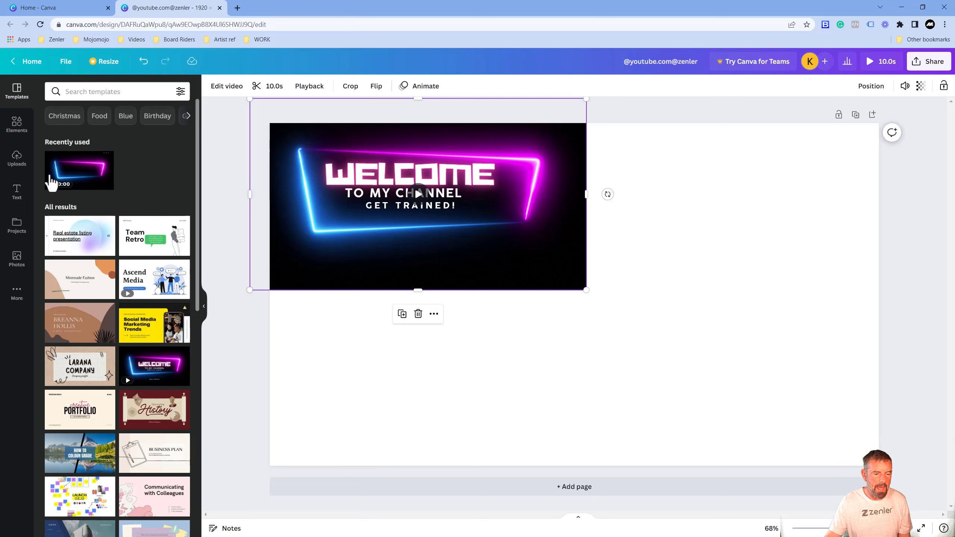
Step: Add a black square, stretch it over the whole page and send it behind everything
{"action": "left_click", "coordinate": [17, 123]}
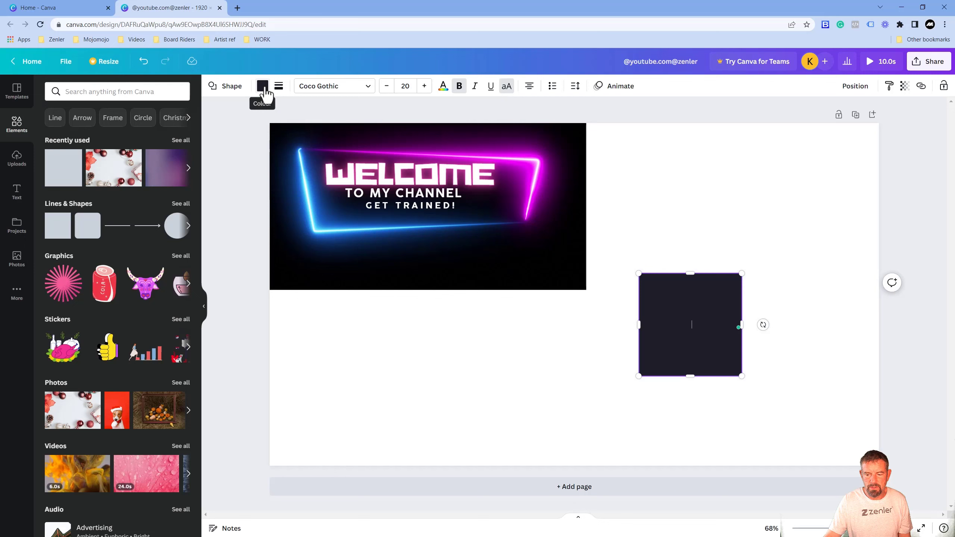
{"action": "left_click", "coordinate": [263, 86]}
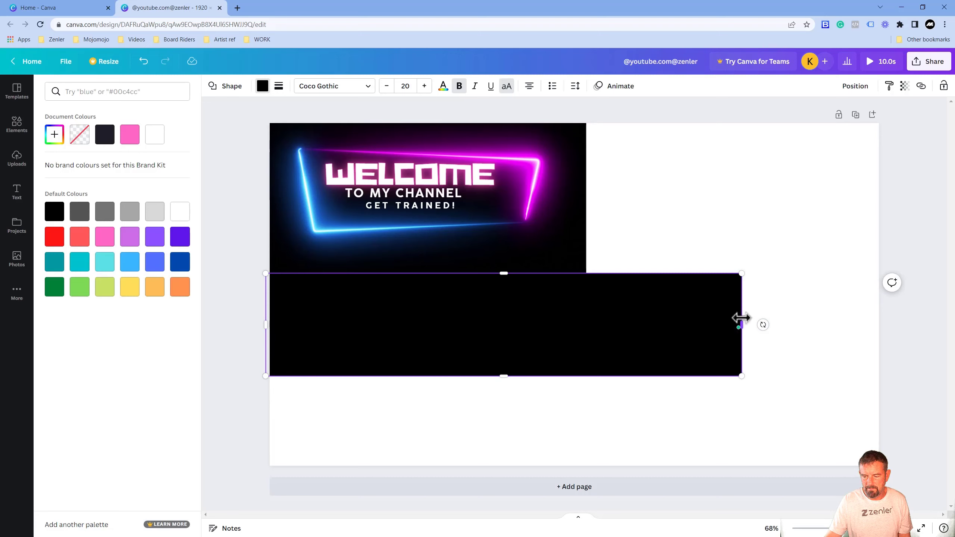
{"action": "left_click_drag", "start_coordinate": [741, 324], "coordinate": [885, 324]}
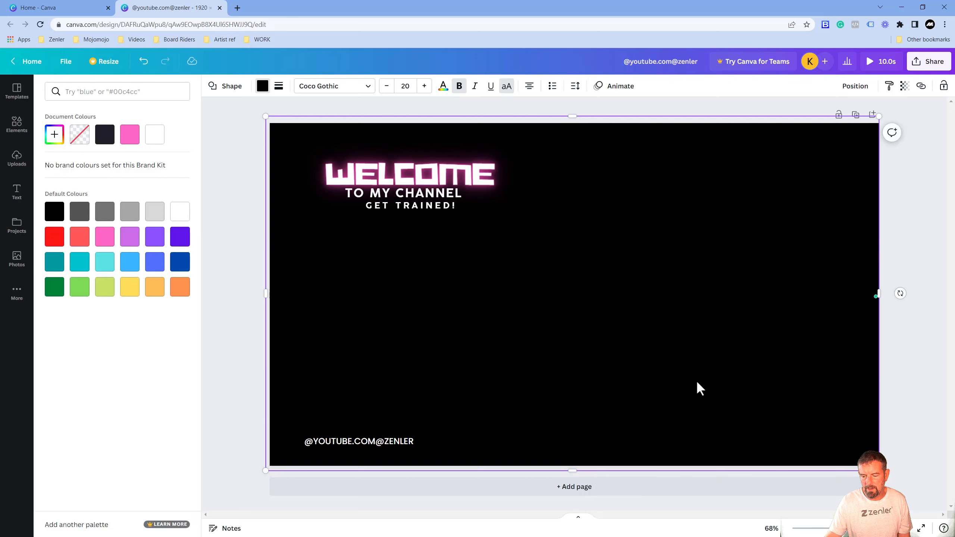
{"action": "right_click", "coordinate": [699, 390]}
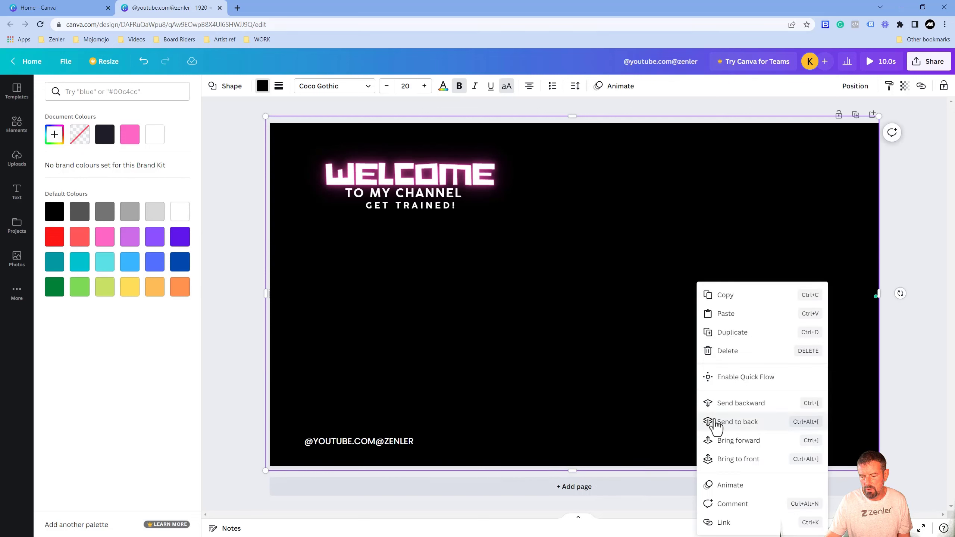
{"action": "left_click", "coordinate": [738, 422]}
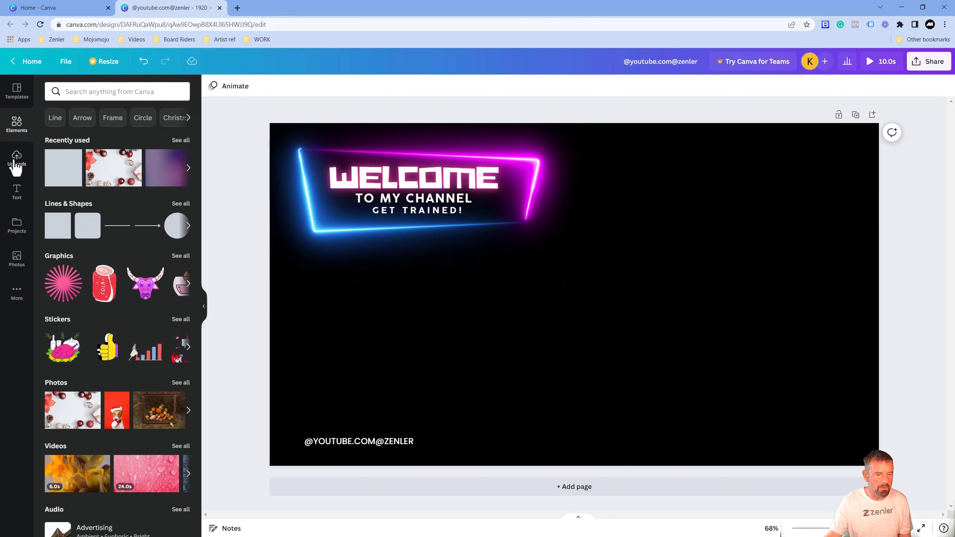
Step: Add the zenler logo from Uploads, shrunk into the top-right corner
{"action": "left_click", "coordinate": [16, 159]}
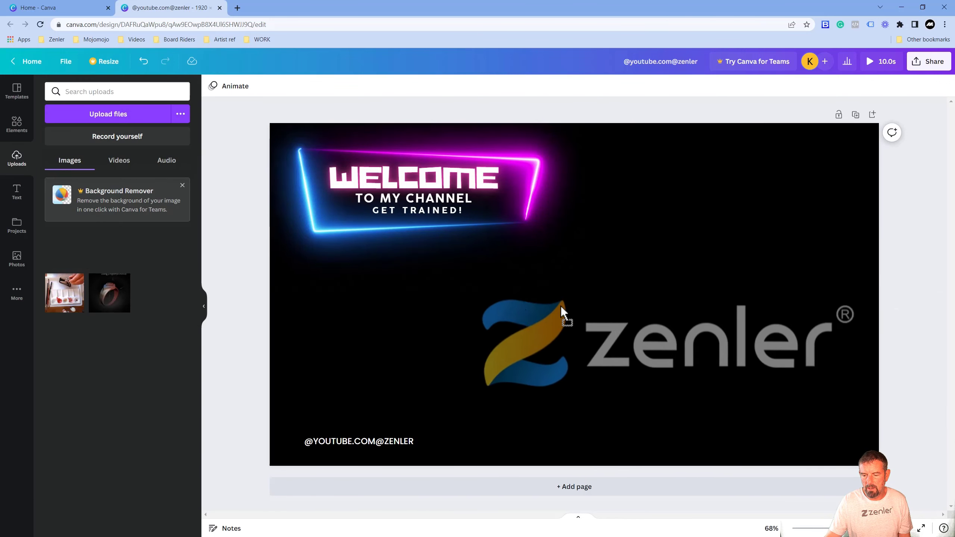
{"action": "left_click", "coordinate": [563, 319]}
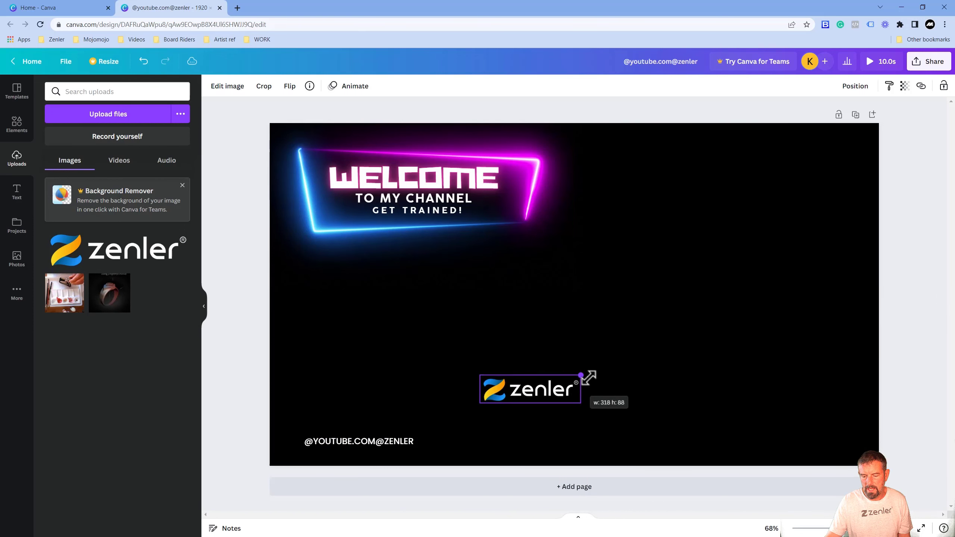
{"action": "left_click_drag", "start_coordinate": [530, 388], "coordinate": [717, 184]}
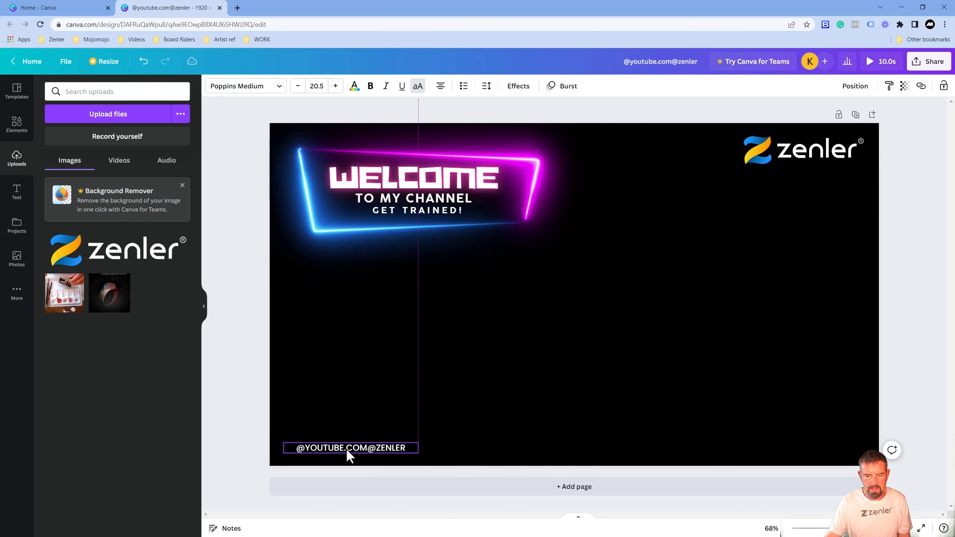
{"action": "left_click", "coordinate": [574, 365]}
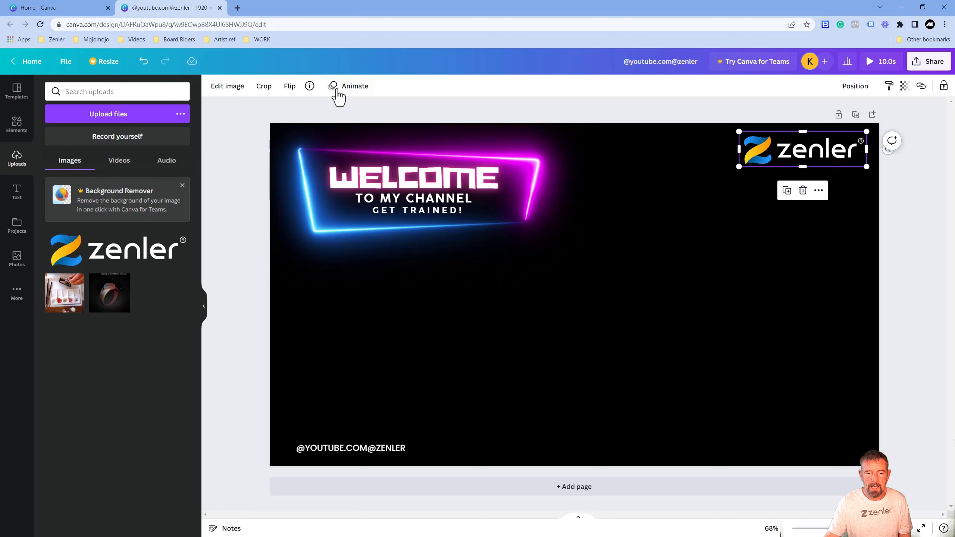
Step: Try several photo animations on the logo and apply Pop set to play on enter
{"action": "left_click", "coordinate": [349, 86]}
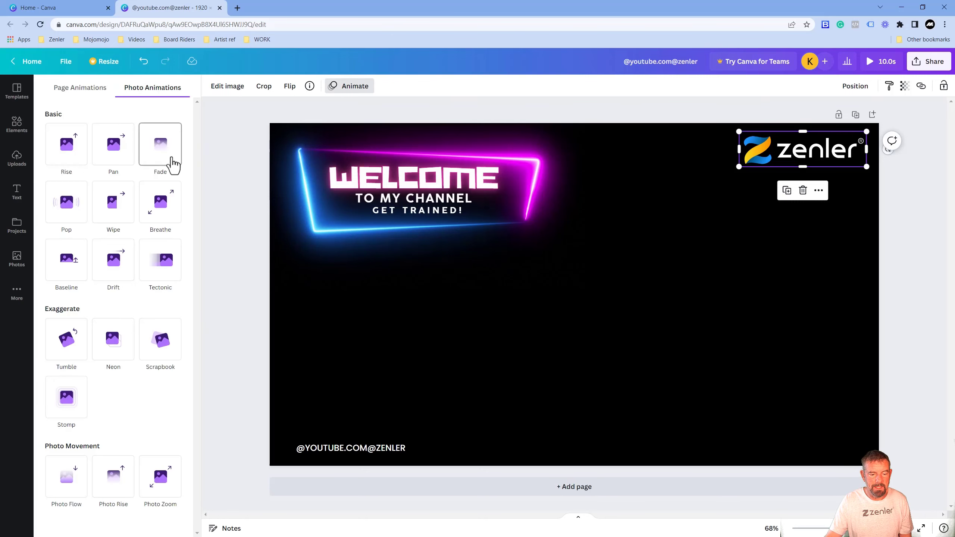
{"action": "left_click", "coordinate": [160, 144]}
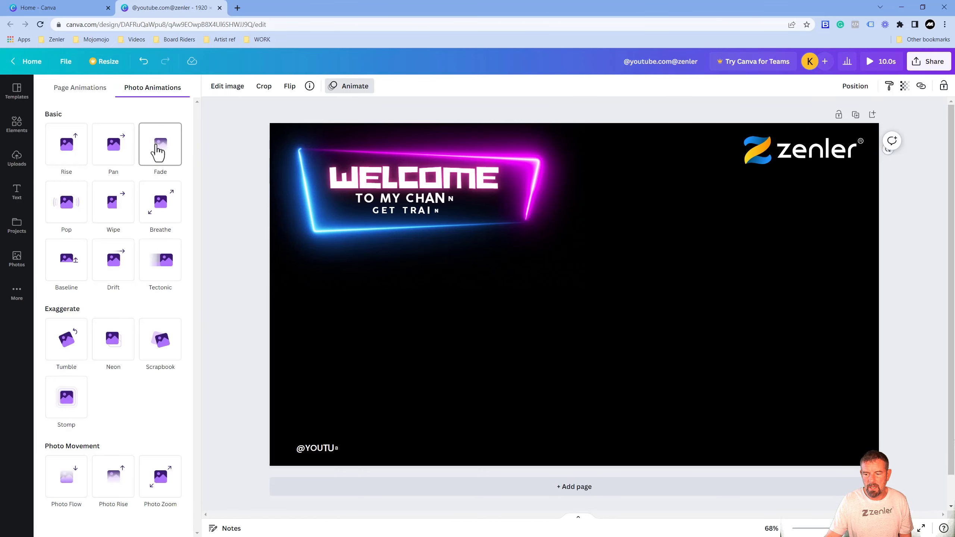
{"action": "left_click", "coordinate": [160, 201]}
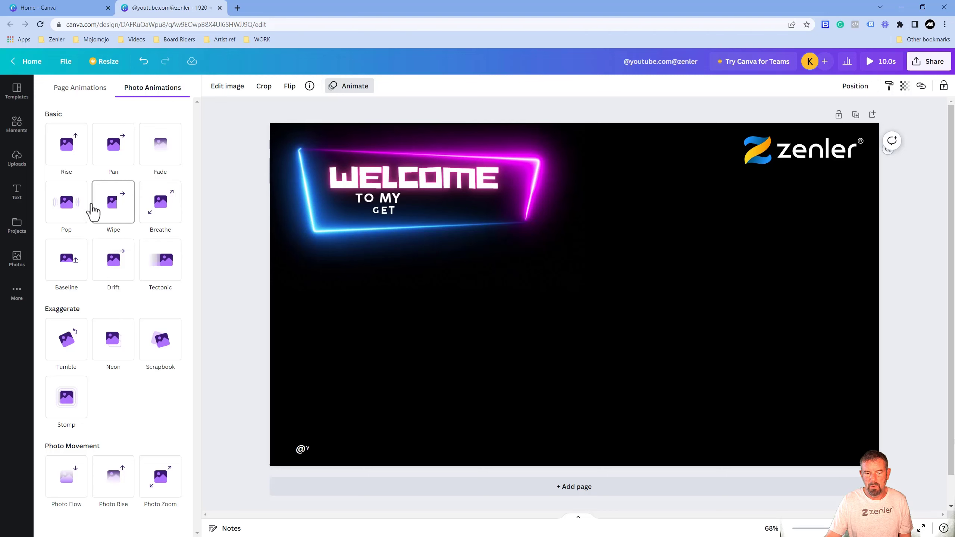
{"action": "left_click", "coordinate": [67, 202]}
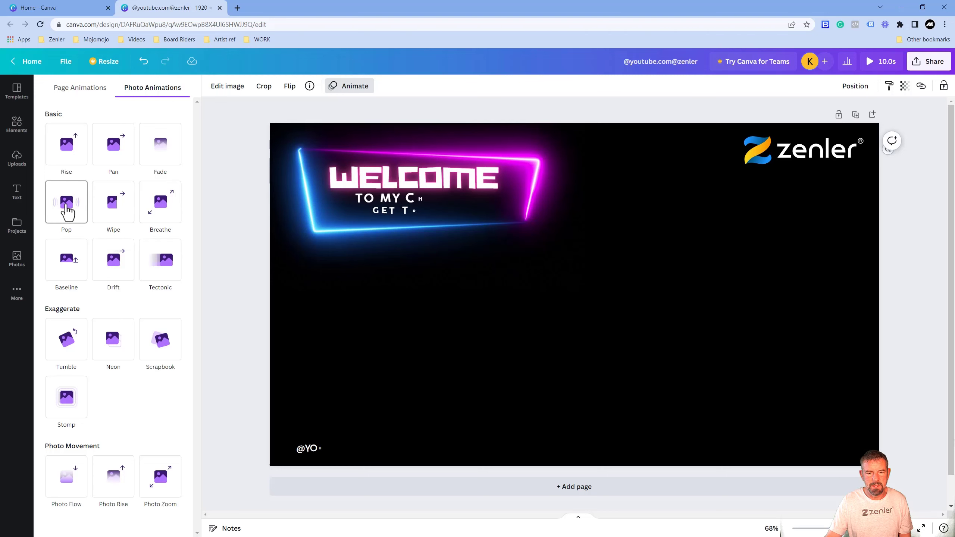
{"action": "left_click", "coordinate": [66, 201]}
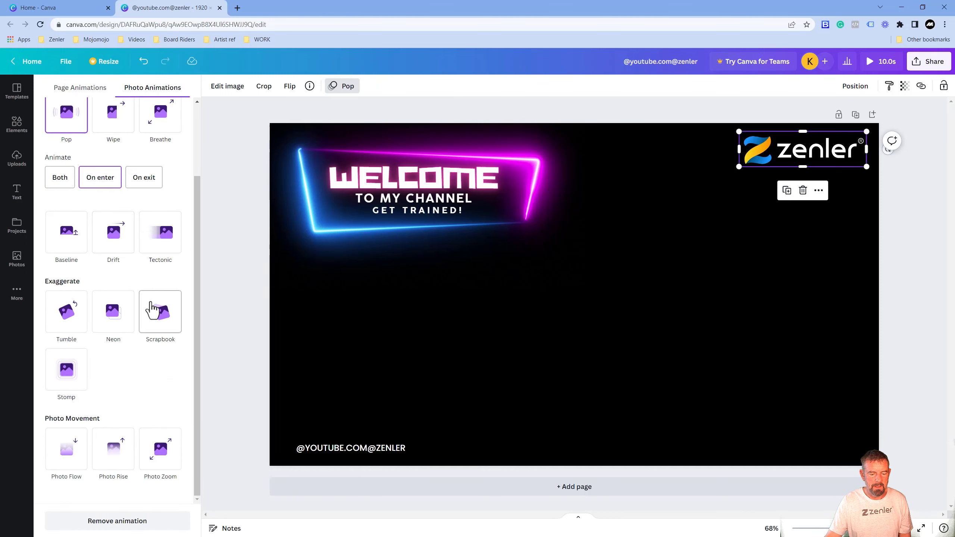
{"action": "left_click", "coordinate": [160, 312]}
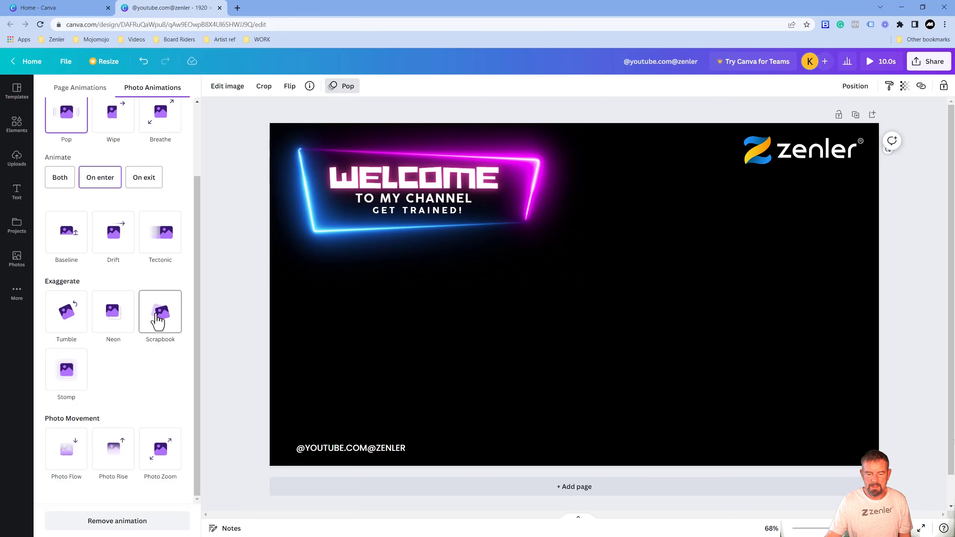
{"action": "left_click", "coordinate": [803, 149]}
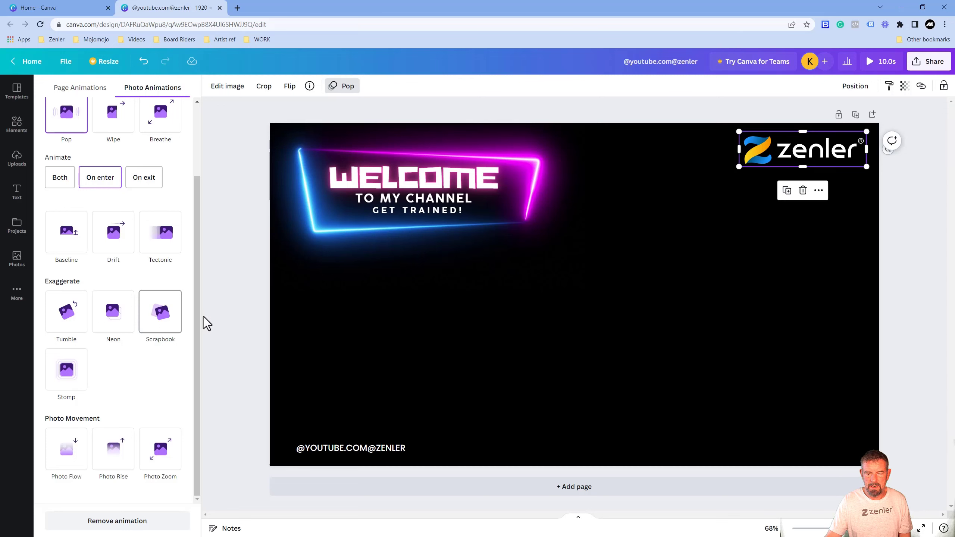
{"action": "left_click", "coordinate": [17, 157]}
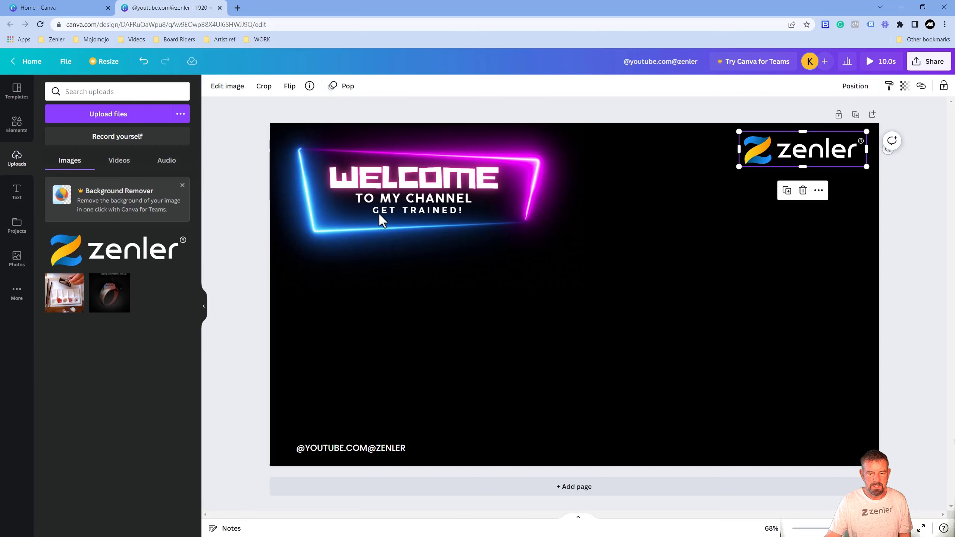
{"action": "left_click", "coordinate": [418, 194]}
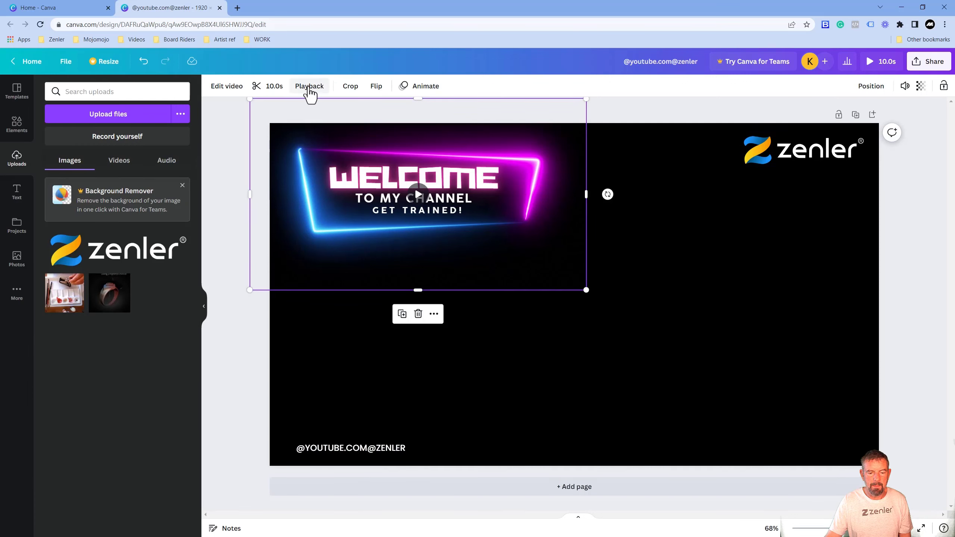
Step: Turn on Loop forever for the WELCOME video and review its Animate options
{"action": "left_click", "coordinate": [309, 86]}
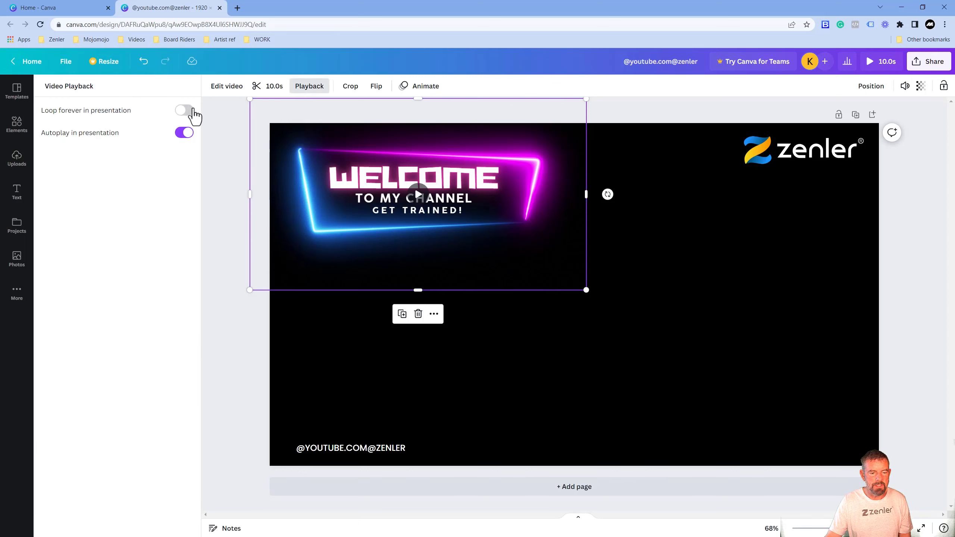
{"action": "left_click", "coordinate": [183, 111]}
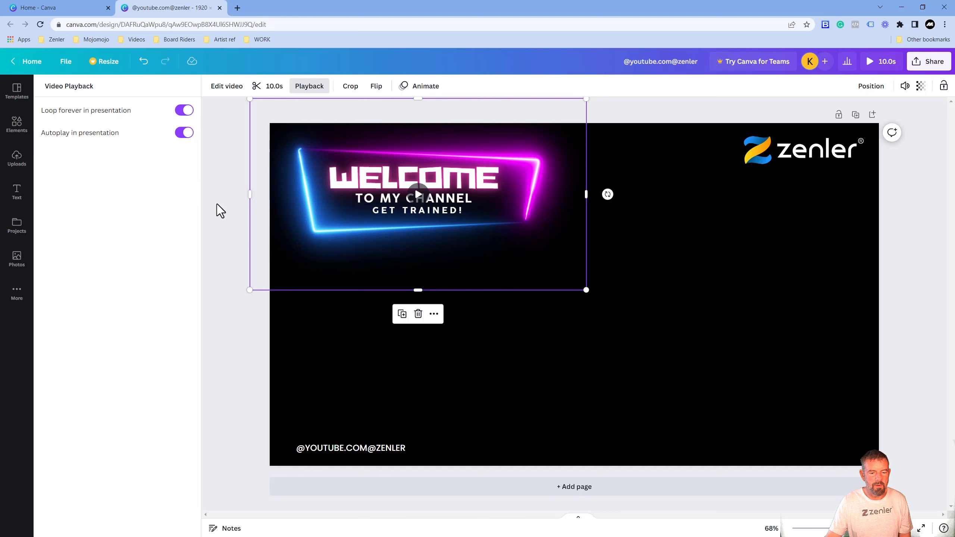
{"action": "left_click", "coordinate": [16, 157]}
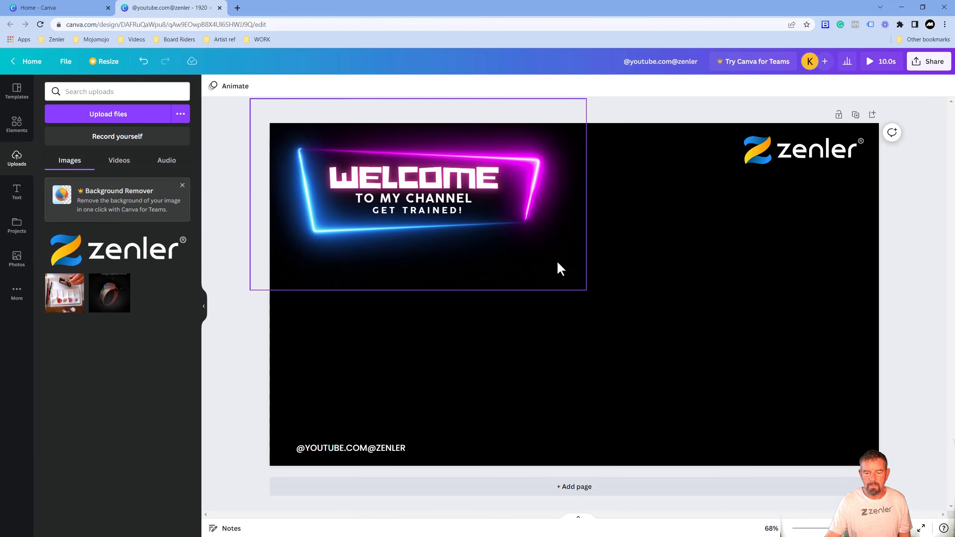
{"action": "left_click", "coordinate": [234, 85]}
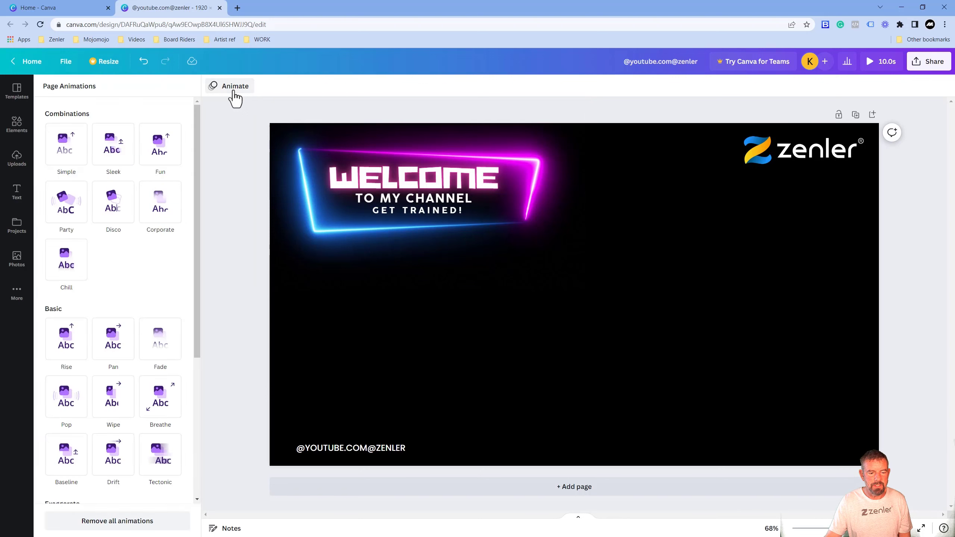
{"action": "left_click", "coordinate": [418, 194]}
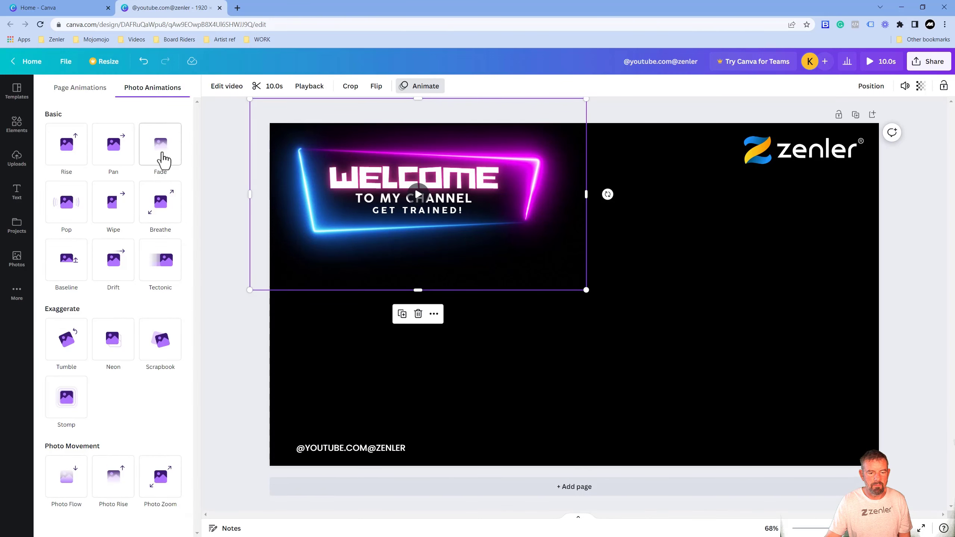
{"action": "left_click", "coordinate": [159, 144]}
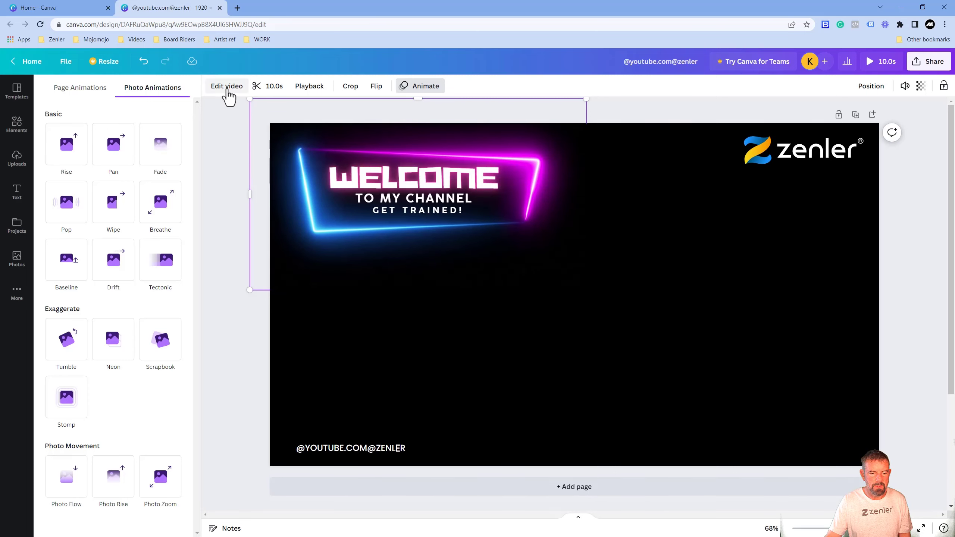
Step: Turn Loop forever back off so the video only autoplays, then bring up Share this design
{"action": "left_click", "coordinate": [309, 86]}
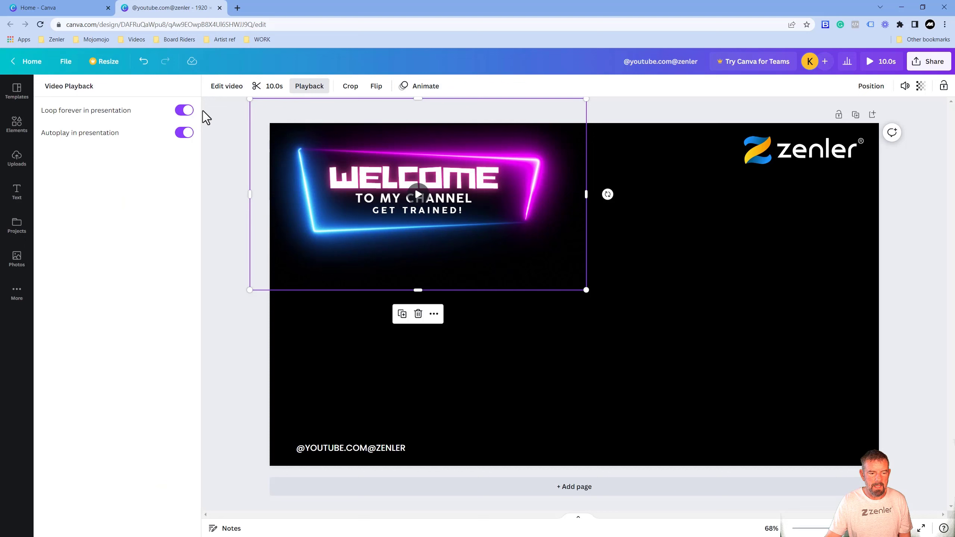
{"action": "left_click", "coordinate": [183, 110]}
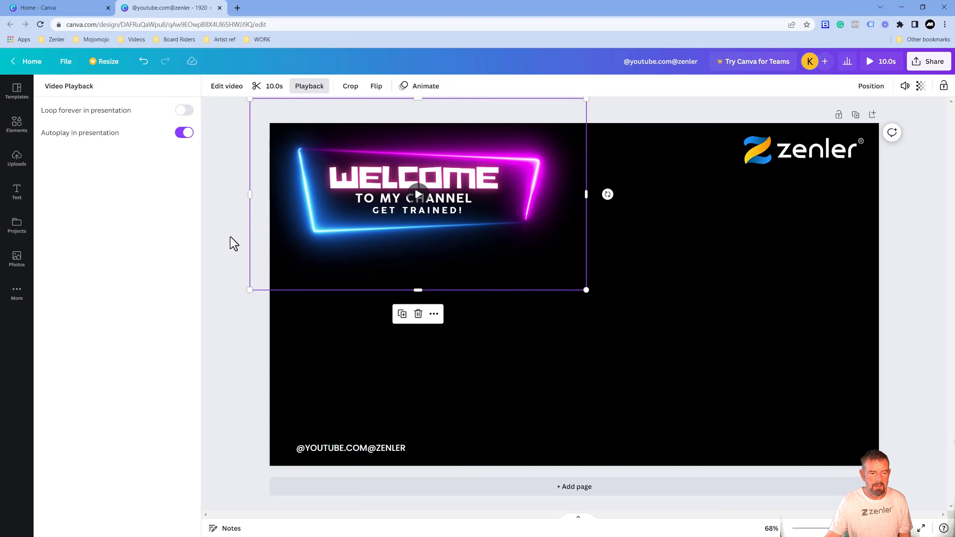
{"action": "left_click", "coordinate": [16, 158]}
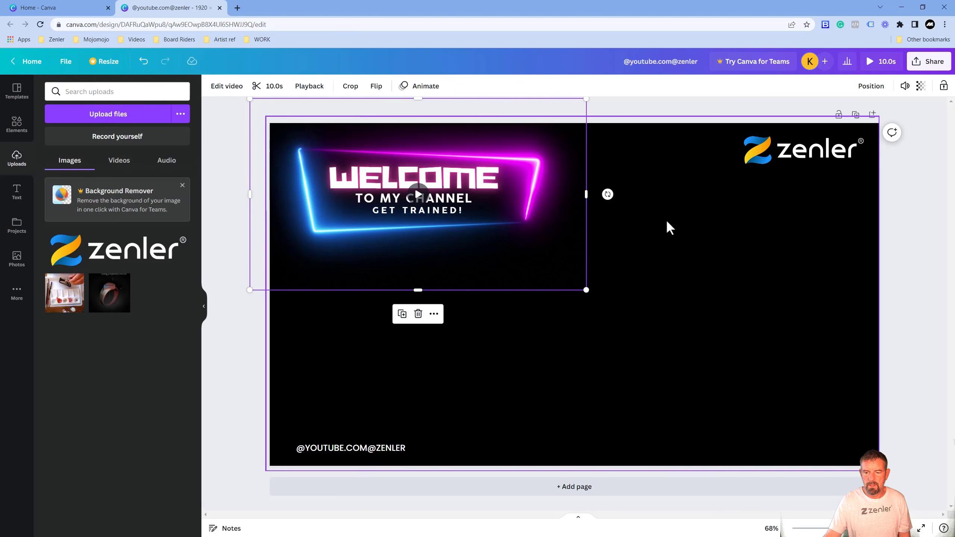
{"action": "mouse_move", "coordinate": [678, 211]}
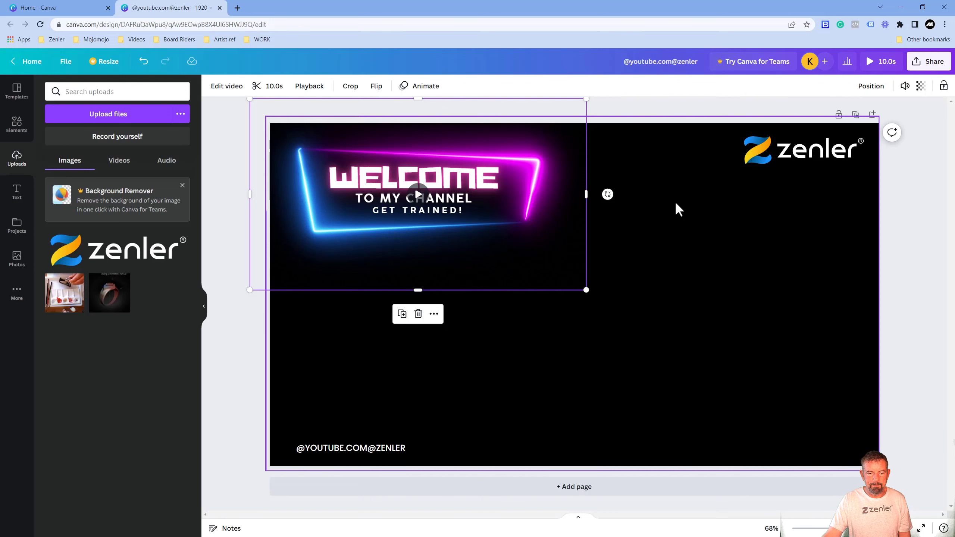
{"action": "left_click", "coordinate": [929, 61]}
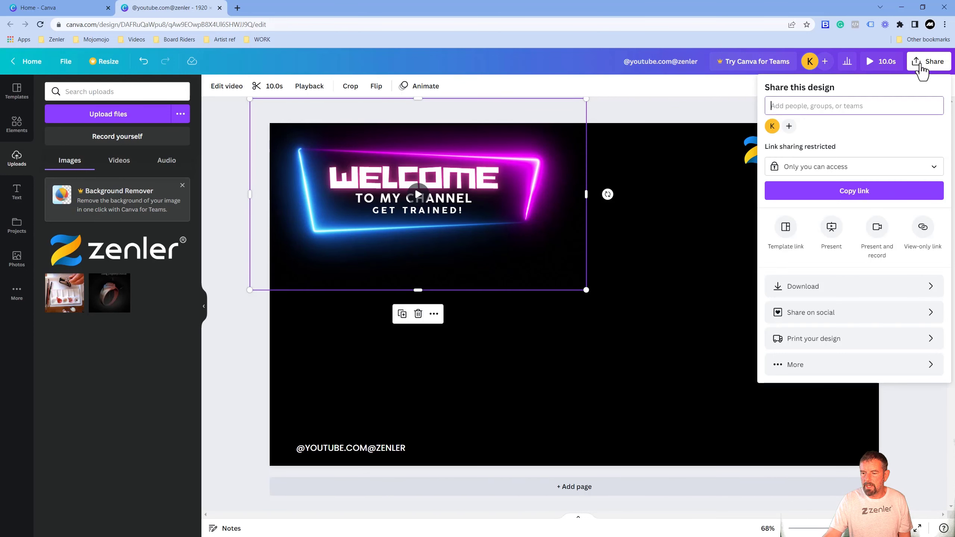
Step: Download the design as an MP4 Video file
{"action": "left_click", "coordinate": [803, 287]}
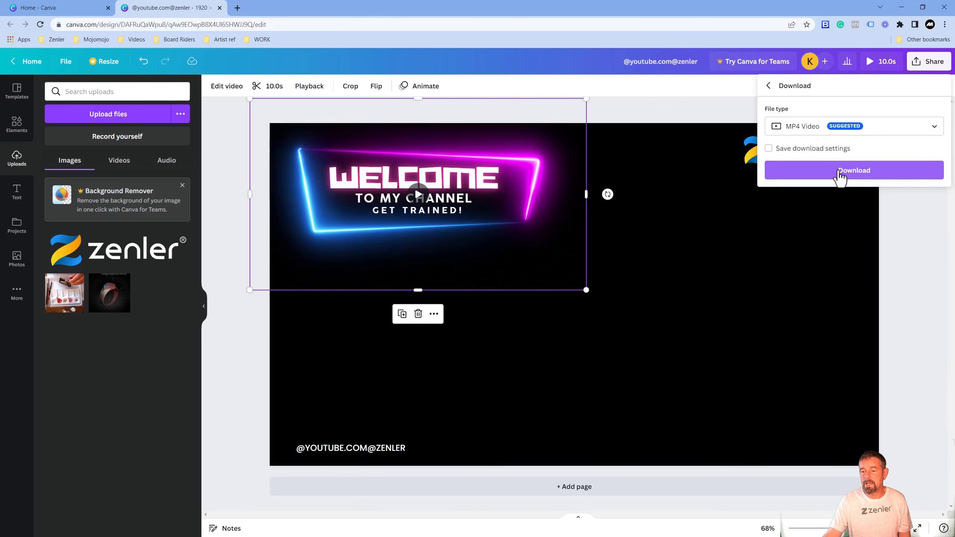
{"action": "mouse_move", "coordinate": [847, 179]}
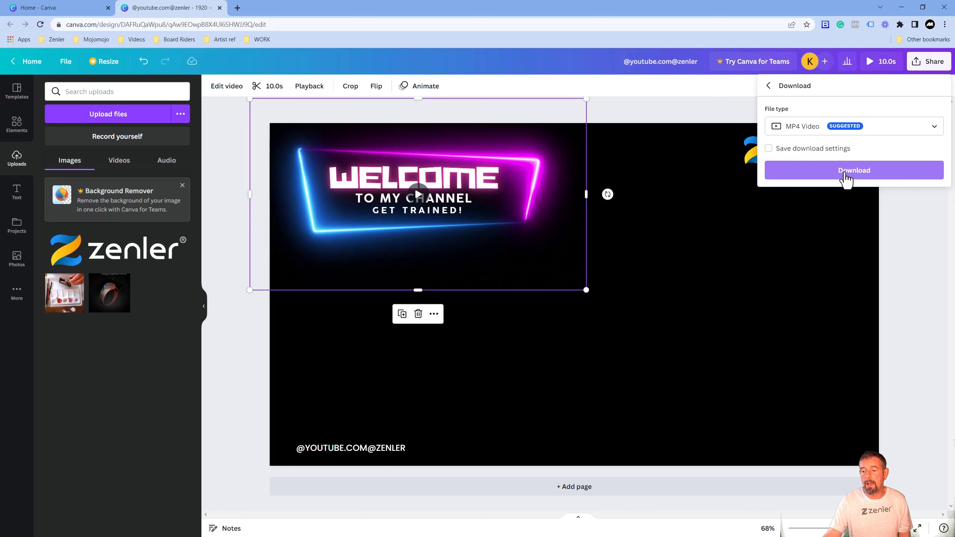
{"action": "left_click", "coordinate": [853, 170]}
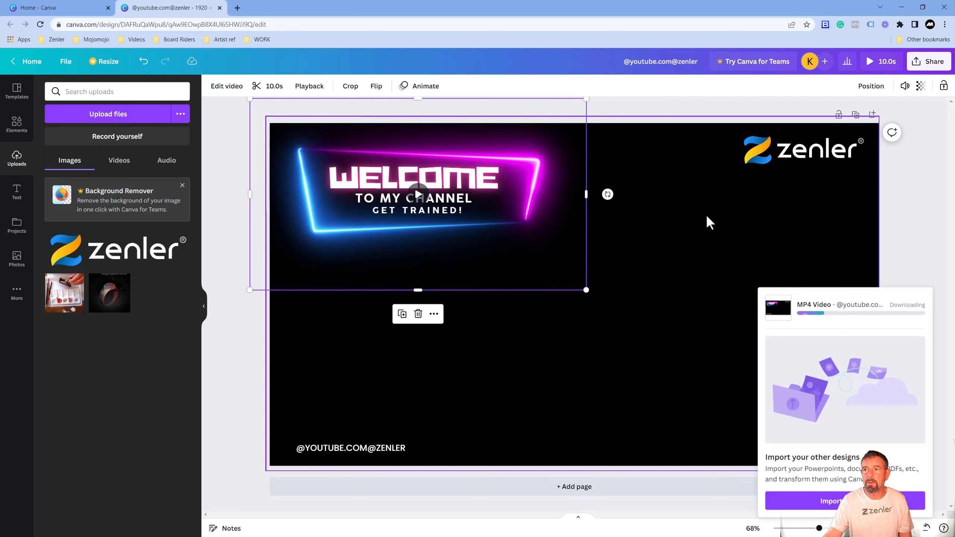
{"action": "mouse_move", "coordinate": [705, 278]}
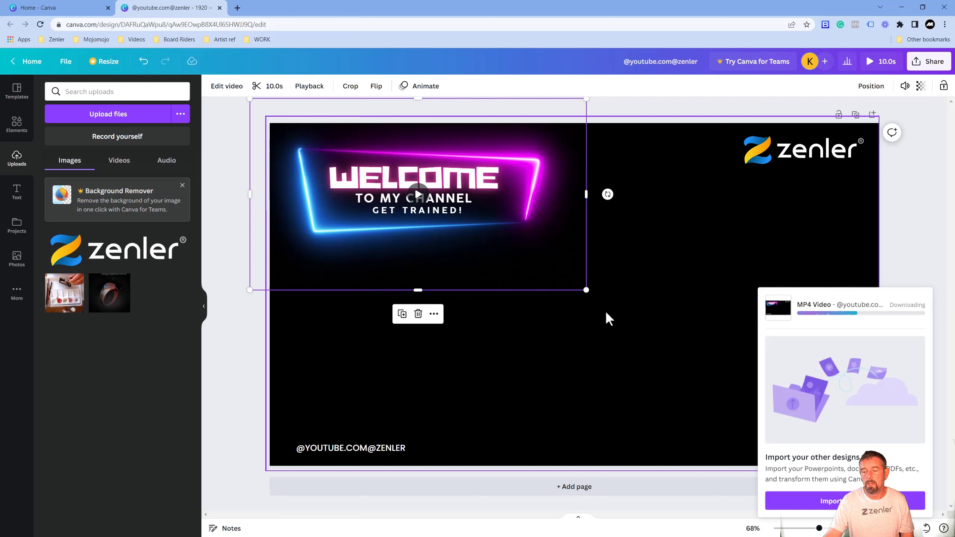
{"action": "mouse_move", "coordinate": [613, 313]}
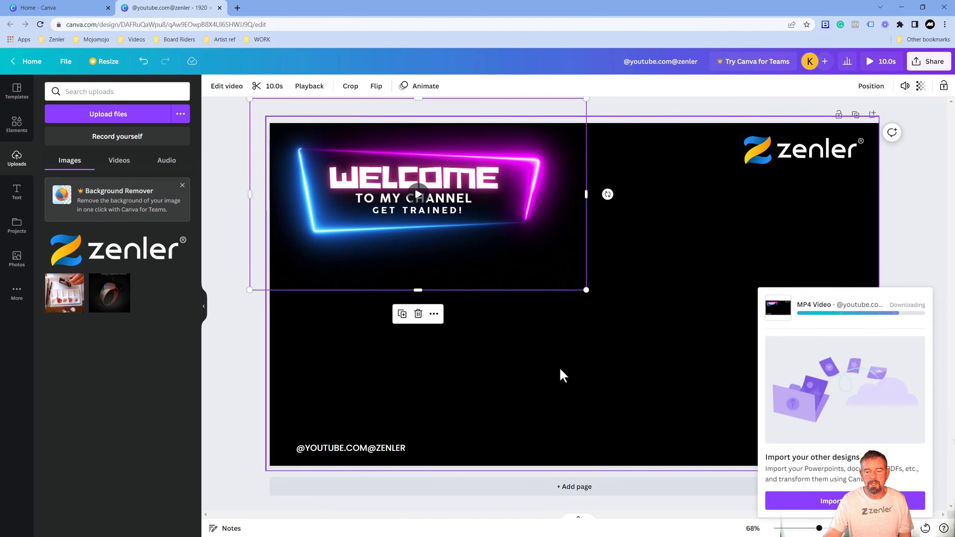
{"action": "mouse_move", "coordinate": [596, 371]}
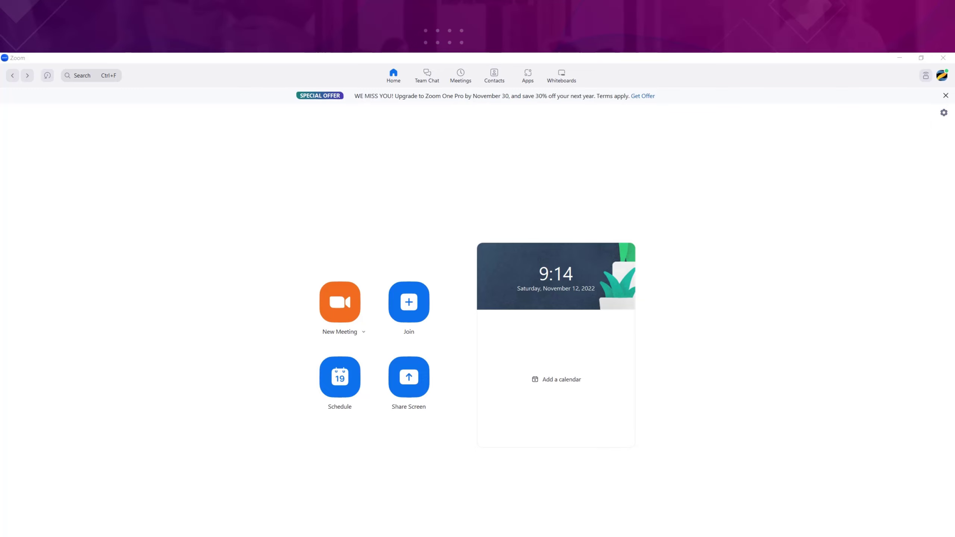
Step: Go to Zoom's Settings and show the Background & Effects virtual background page
{"action": "left_click", "coordinate": [943, 112]}
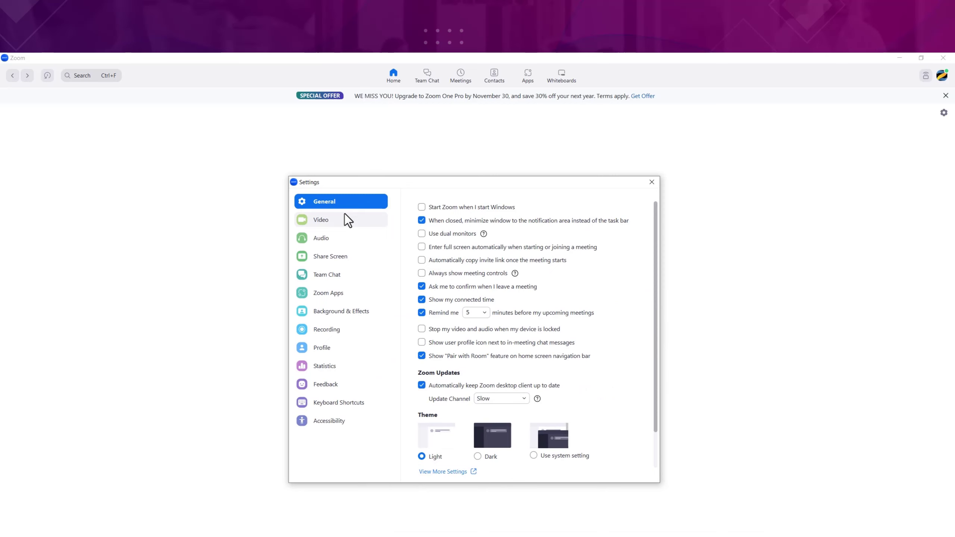
{"action": "left_click", "coordinate": [320, 219]}
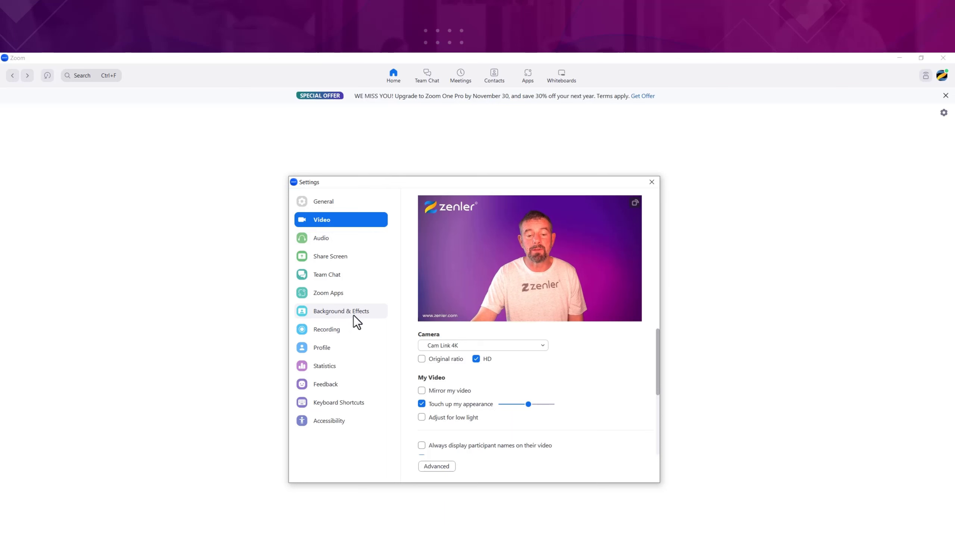
{"action": "left_click", "coordinate": [341, 311]}
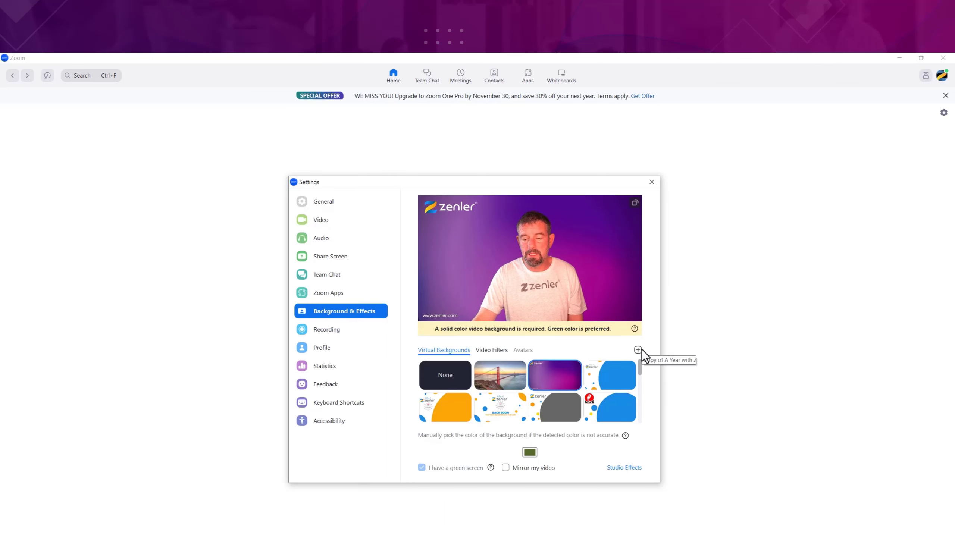
Step: Add the exported WELCOME MP4 as a new video virtual background
{"action": "left_click", "coordinate": [638, 349]}
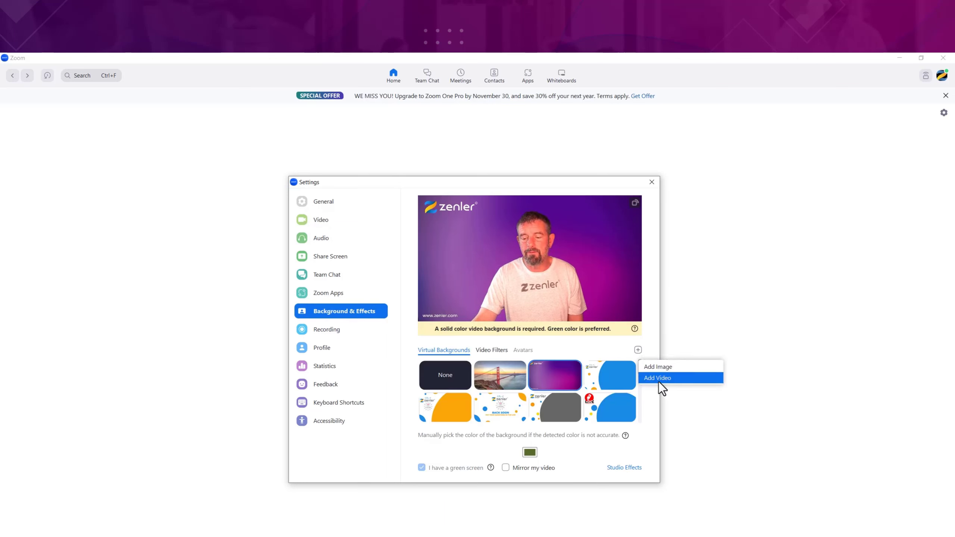
{"action": "left_click", "coordinate": [658, 378]}
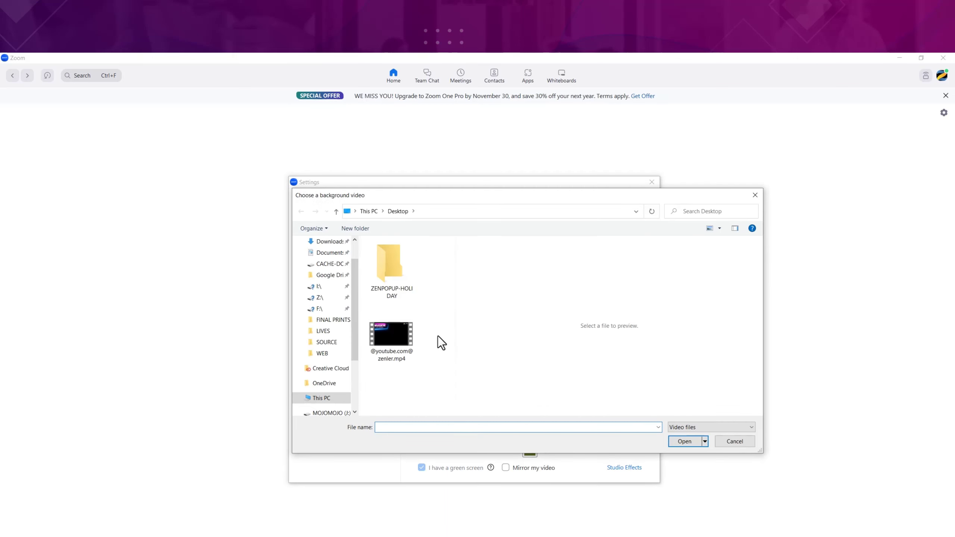
{"action": "left_click", "coordinate": [391, 333]}
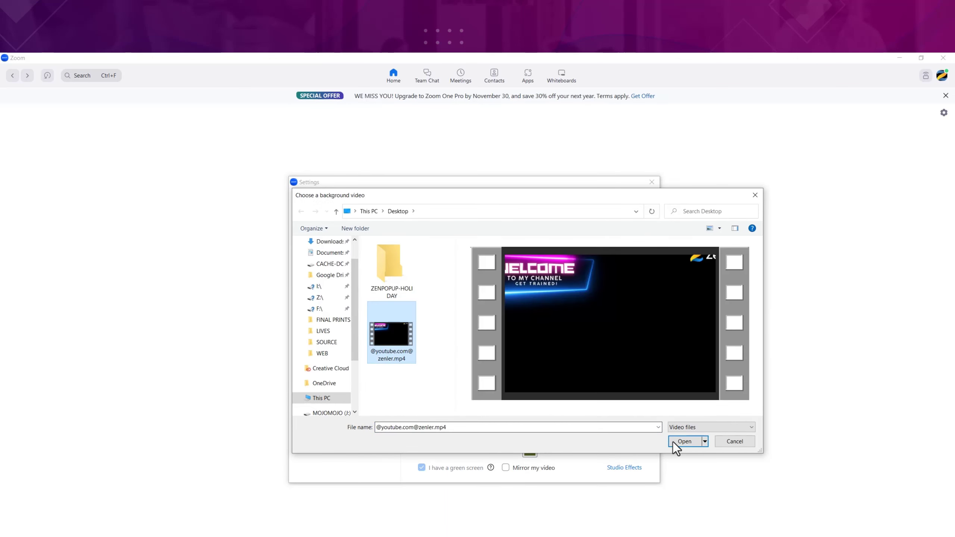
{"action": "left_click", "coordinate": [685, 442]}
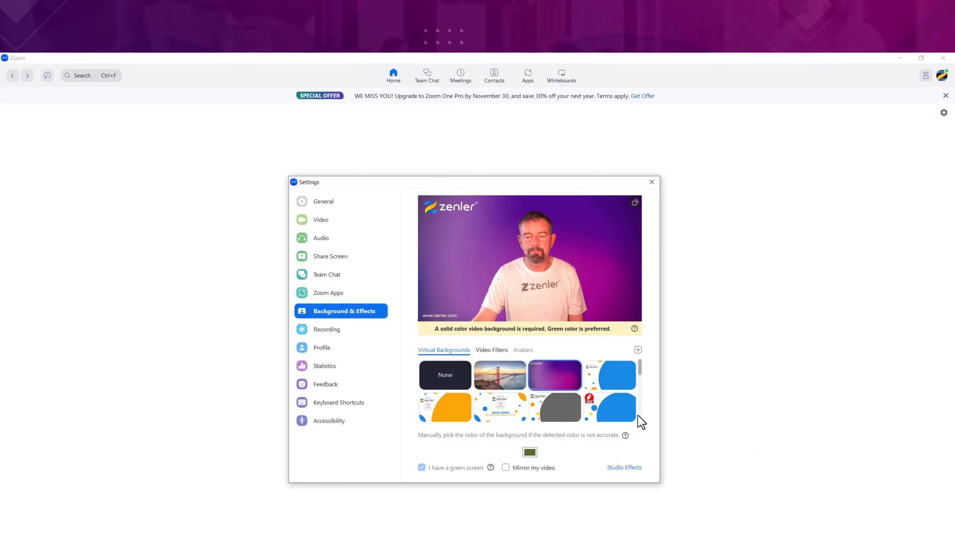